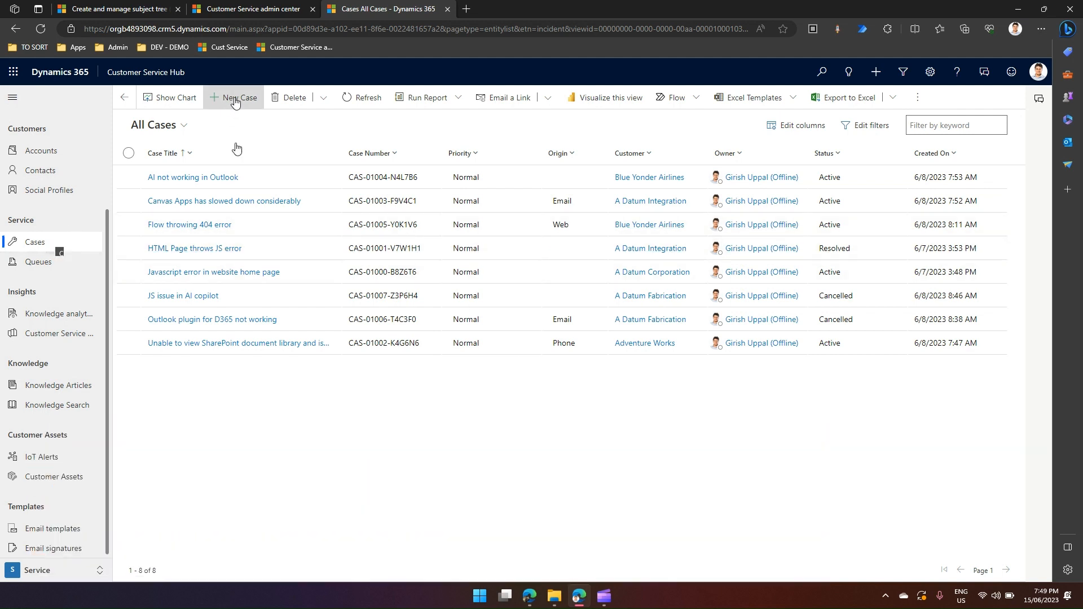
# Start case 'TEst' with subject Power Automate and customer A Datum Corporation
pyautogui.click(236, 97)
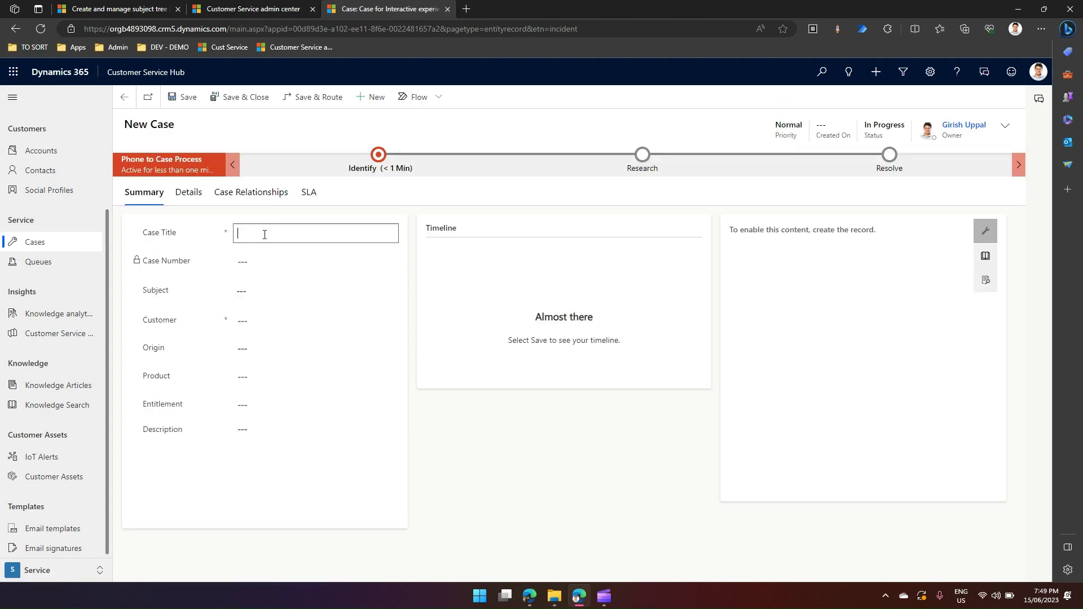
pyautogui.write('TEst')
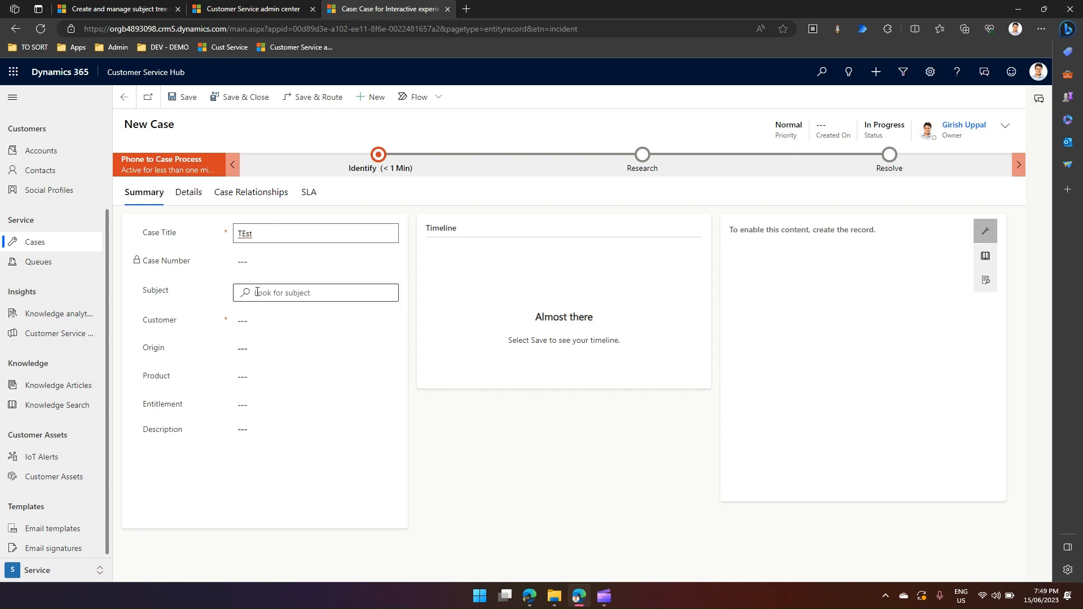
pyautogui.click(315, 293)
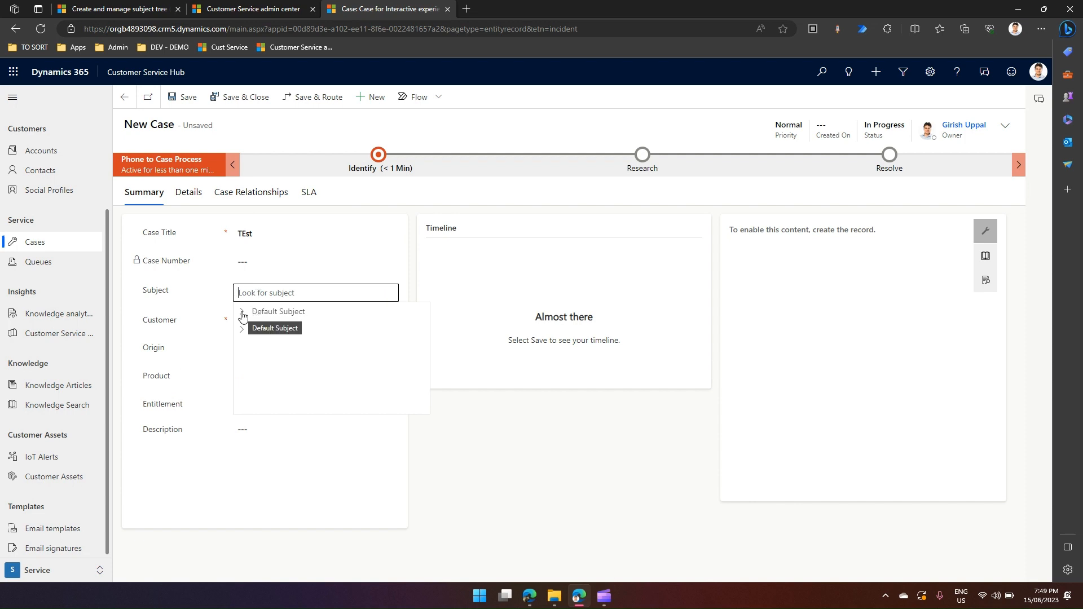
pyautogui.click(242, 314)
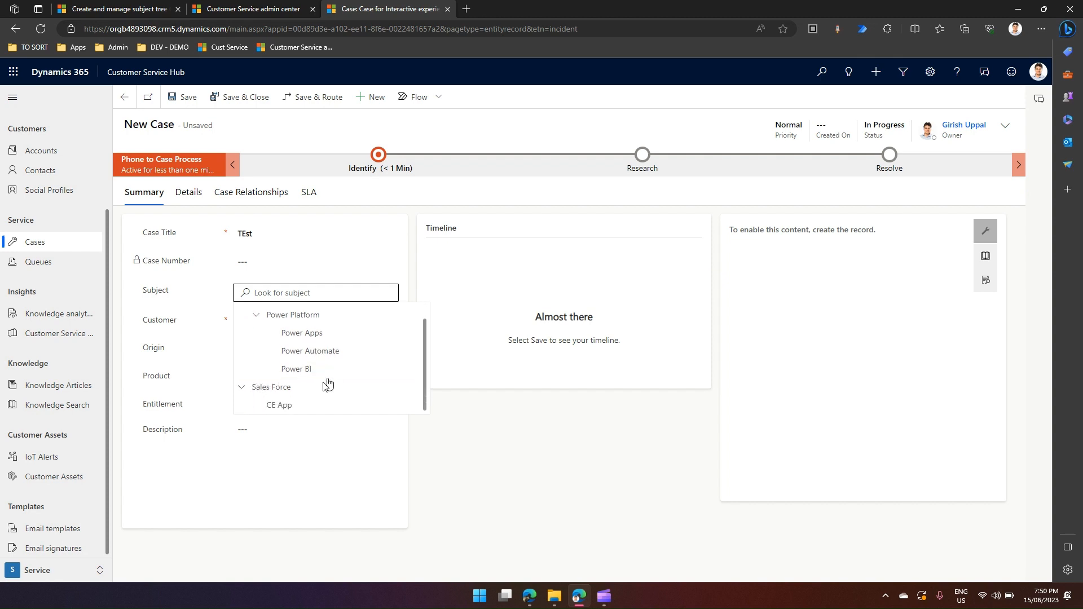
pyautogui.click(309, 351)
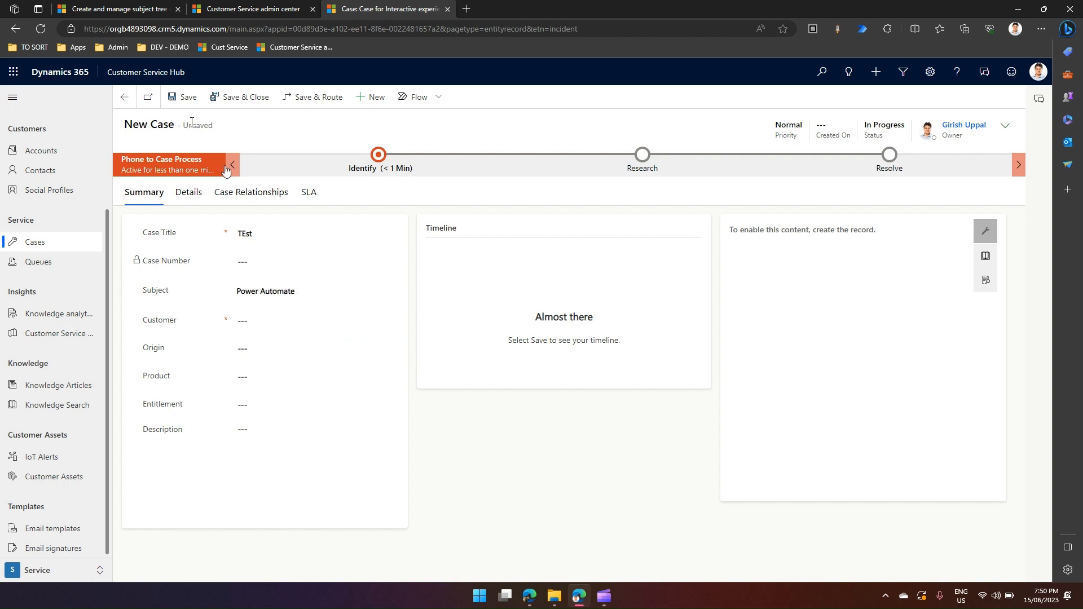
pyautogui.click(182, 97)
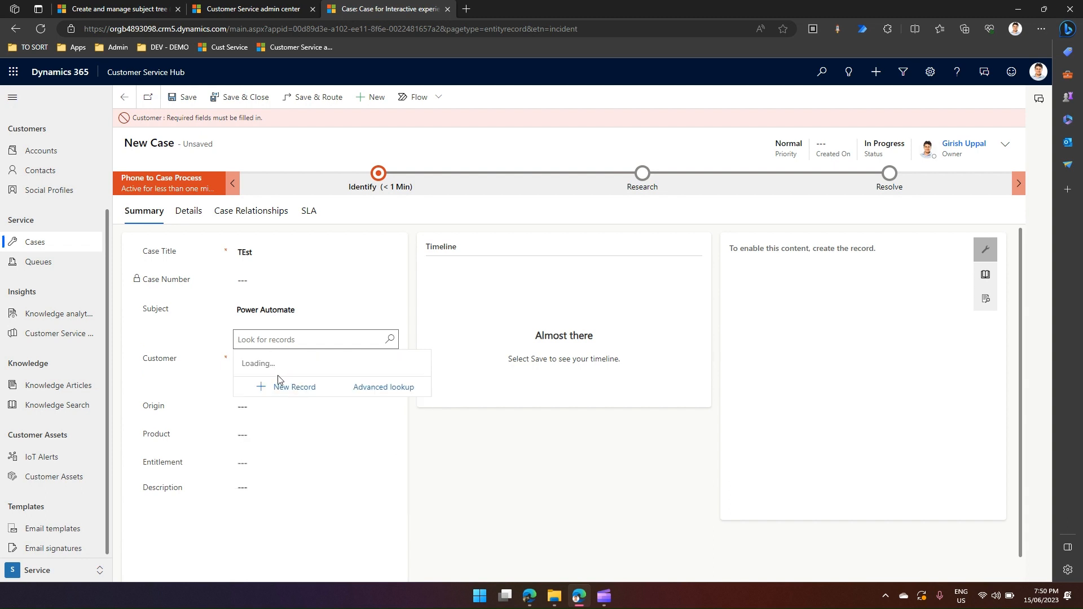
pyautogui.click(276, 363)
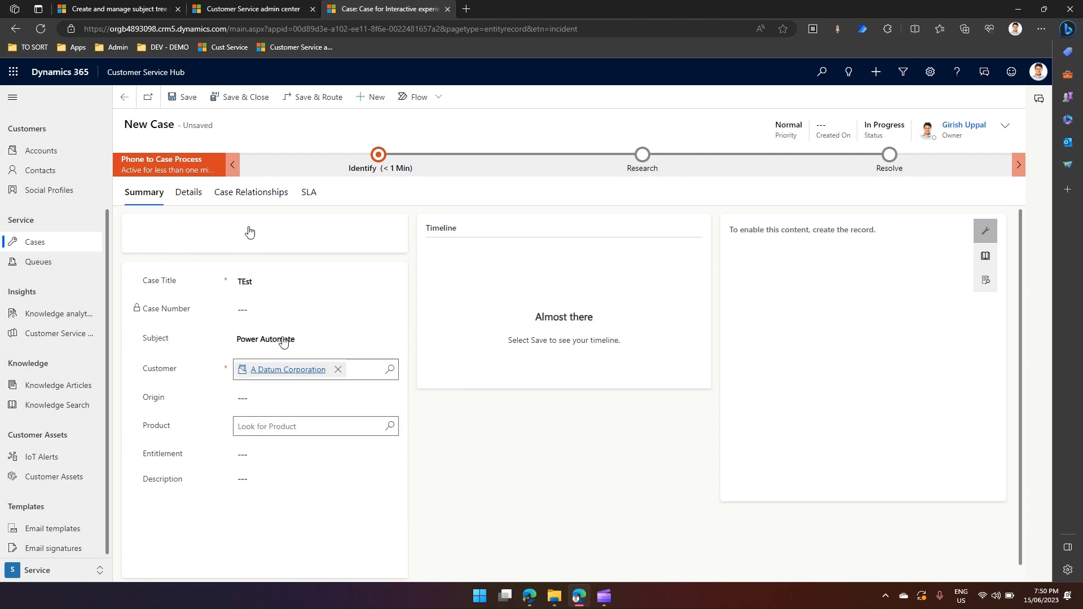
# Save case TEst as CAS-01008-Q1L0J8, keeping subject Power Automate
pyautogui.click(187, 97)
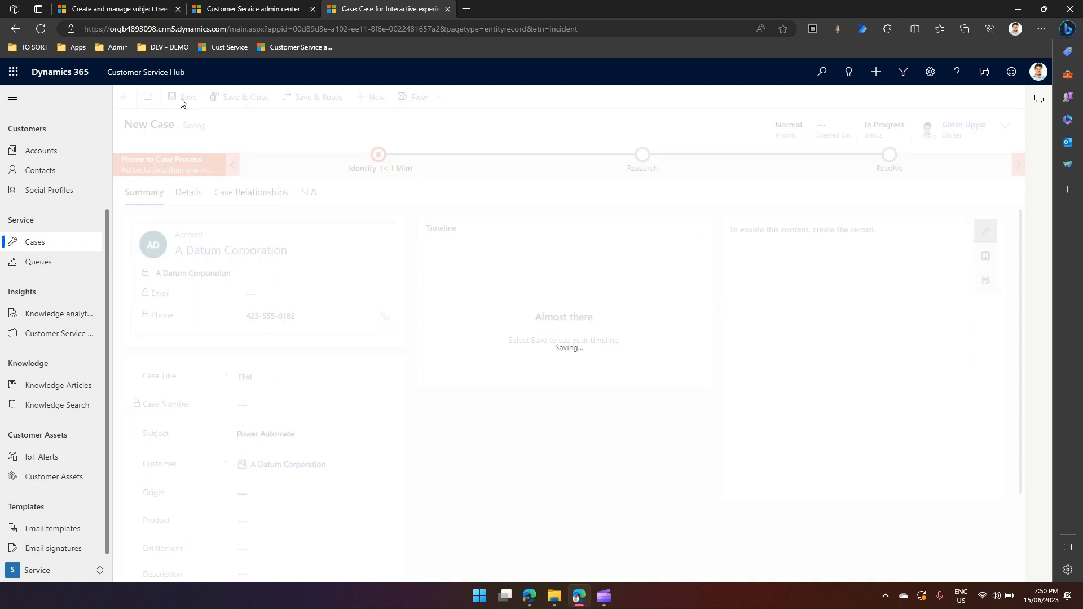
pyautogui.moveTo(196, 178)
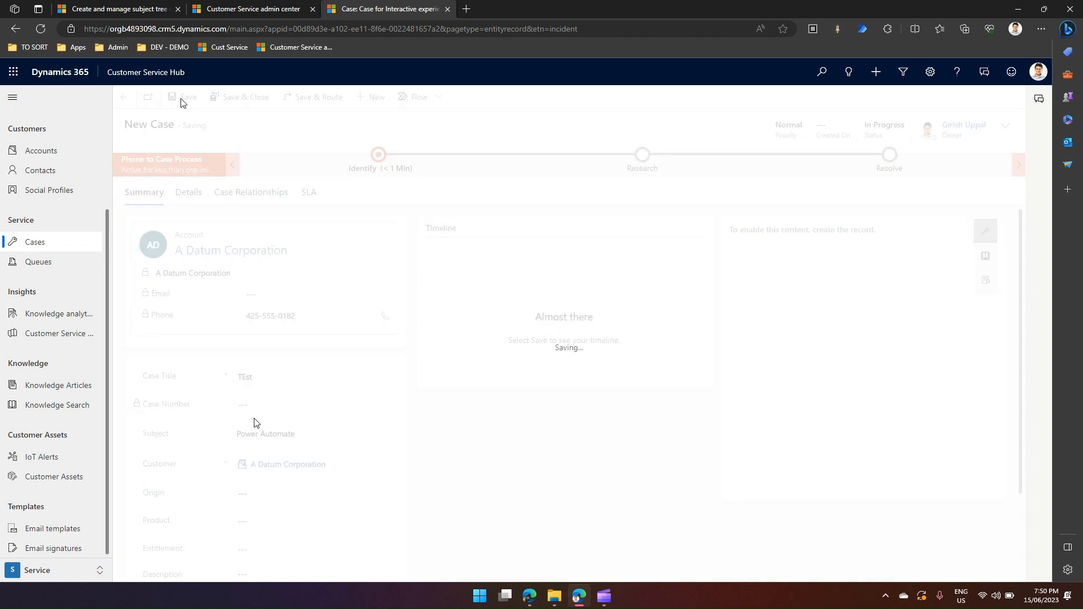
pyautogui.click(182, 97)
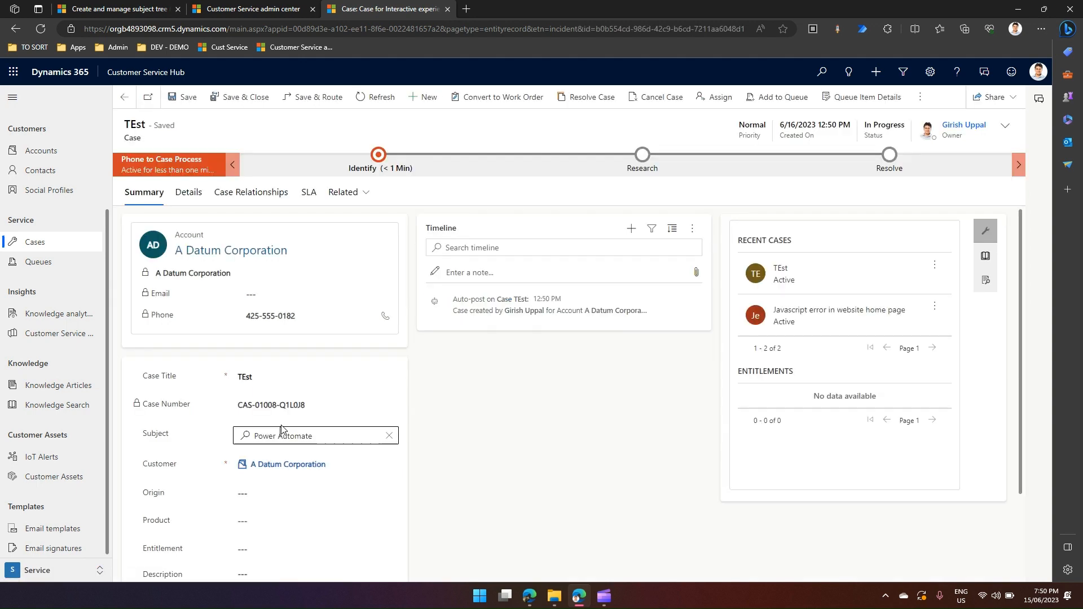
pyautogui.click(281, 435)
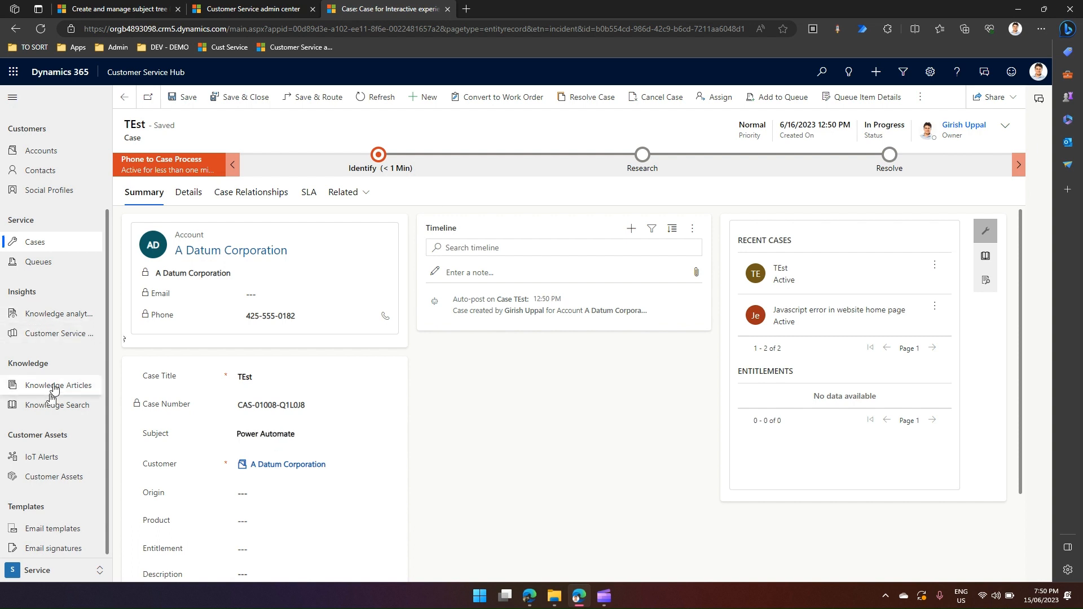
# Start knowledge article 'Test KB' and expand the Subject tree to Default Subject > Power Platform
pyautogui.click(58, 385)
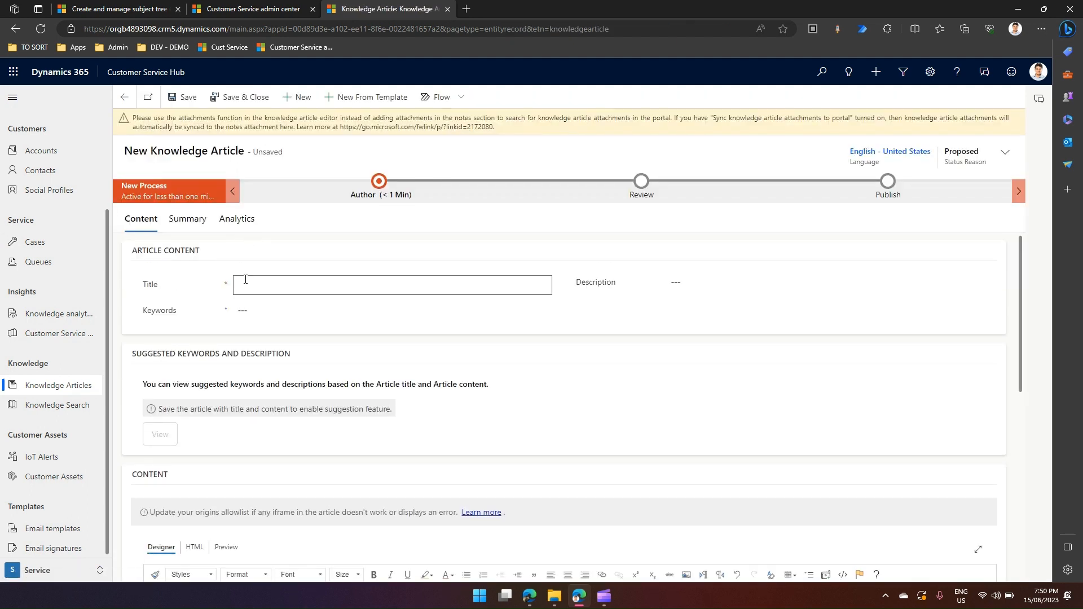
pyautogui.write('Test K')
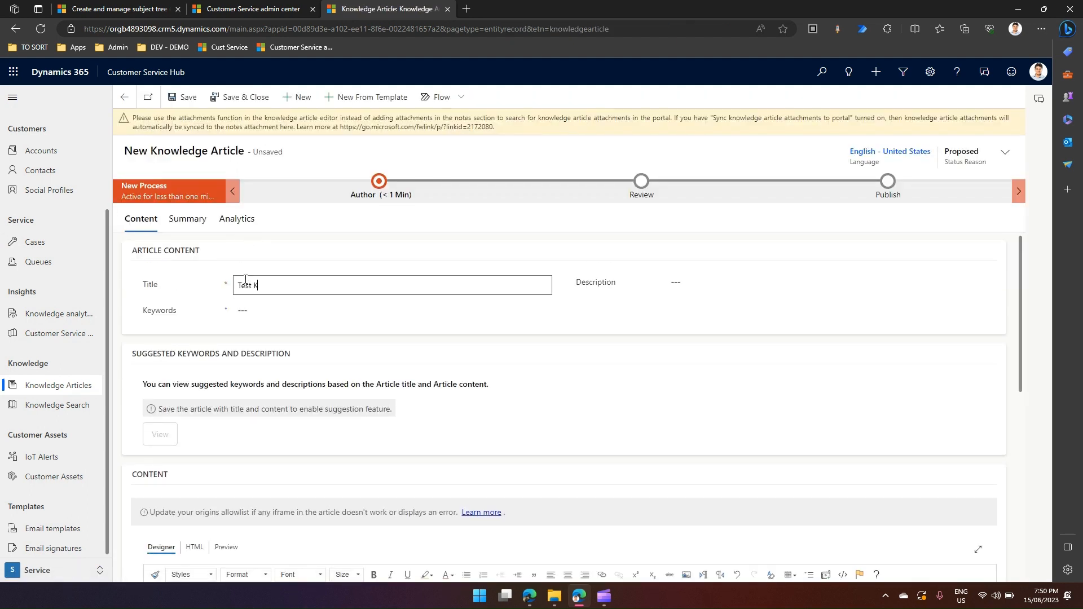
pyautogui.scroll(-3)
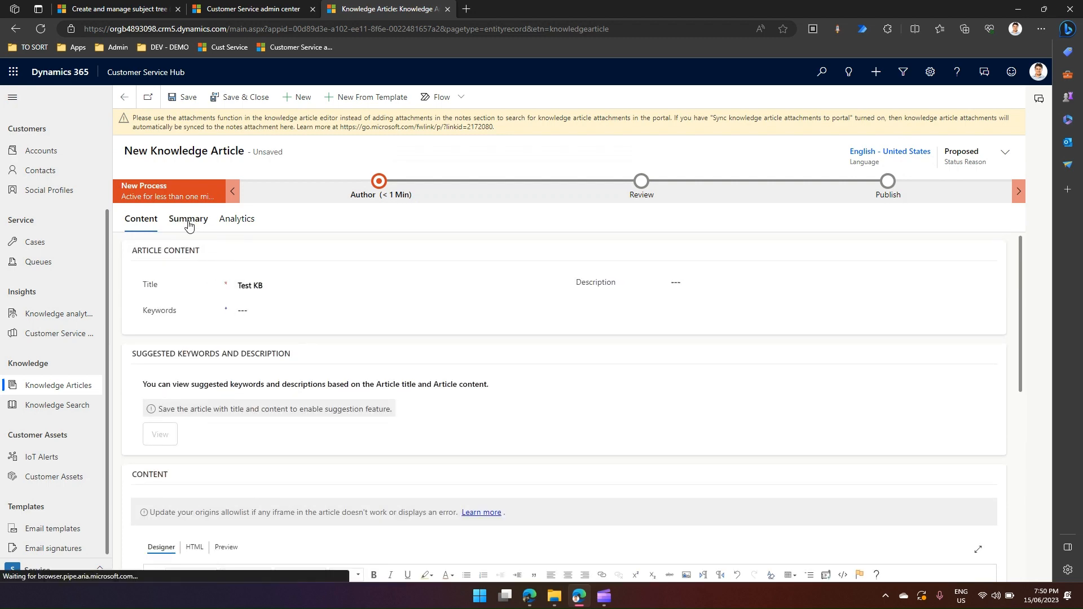
pyautogui.click(188, 219)
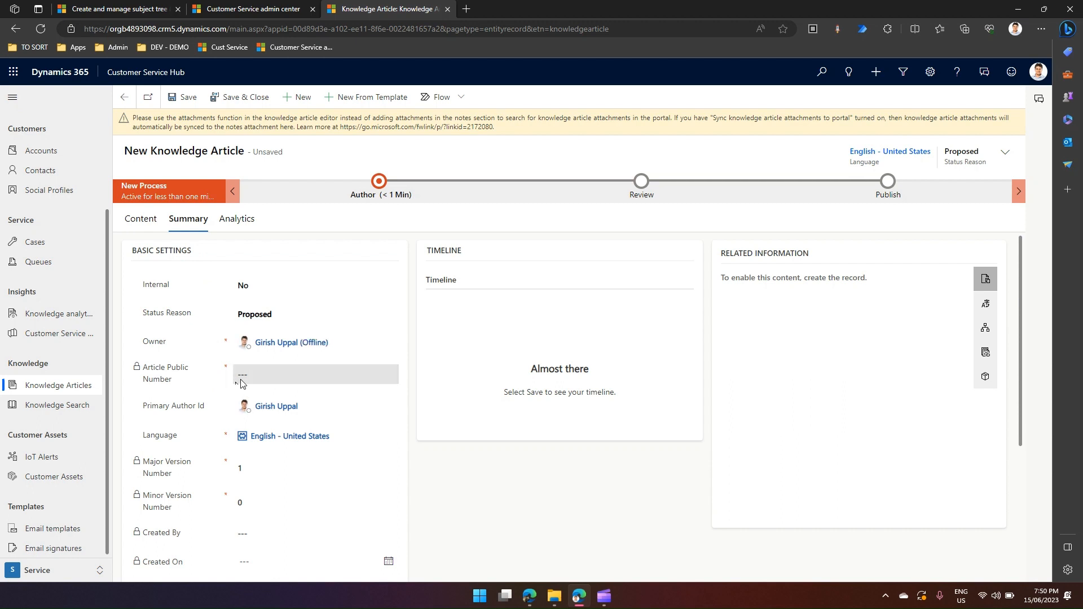
pyautogui.scroll(-3)
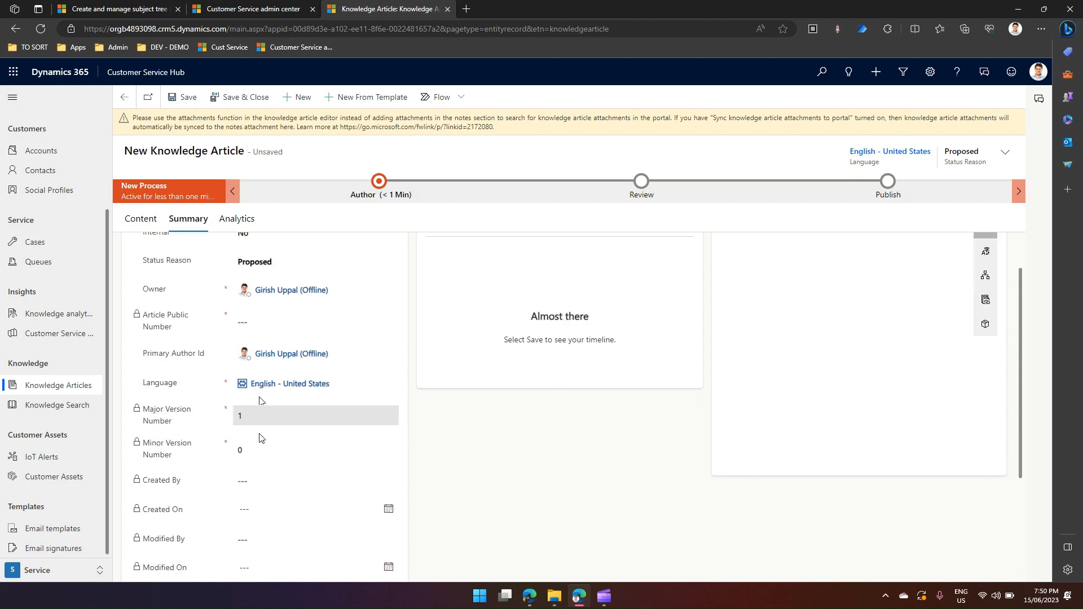
pyautogui.scroll(-3)
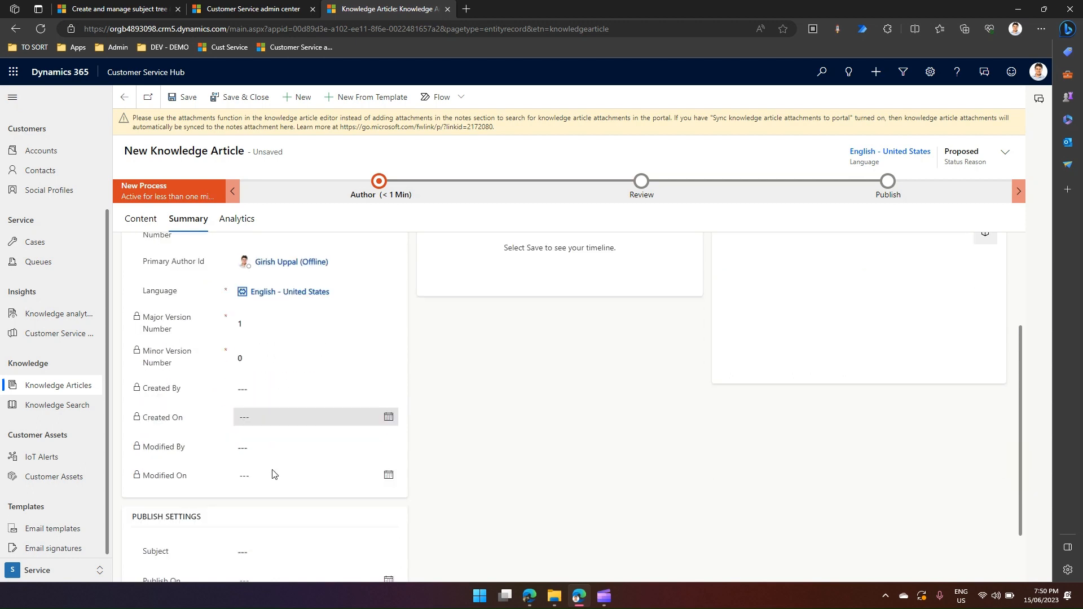
pyautogui.scroll(-3)
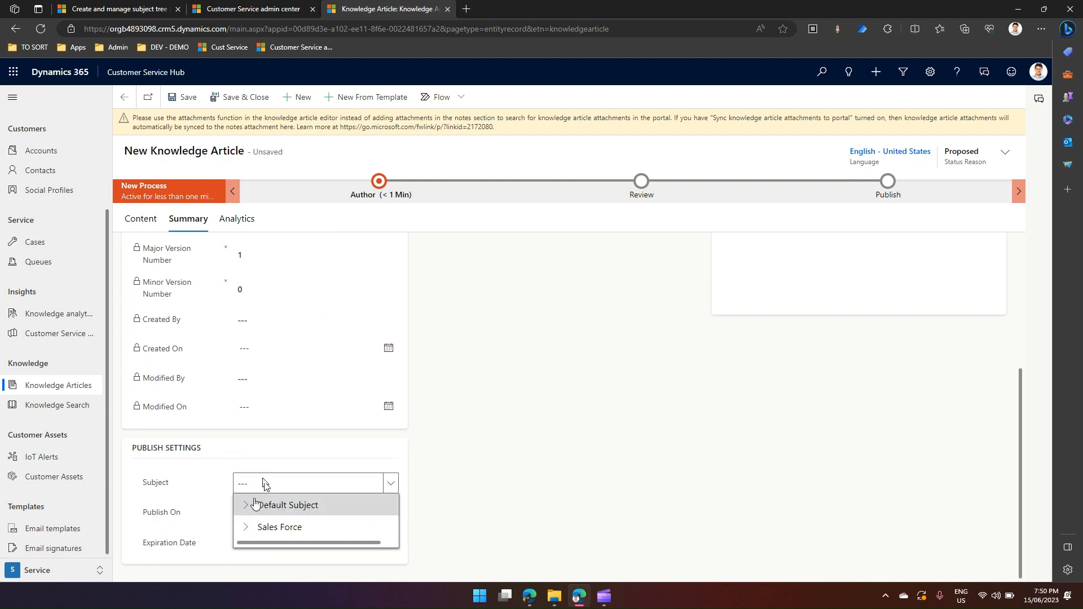
pyautogui.click(247, 505)
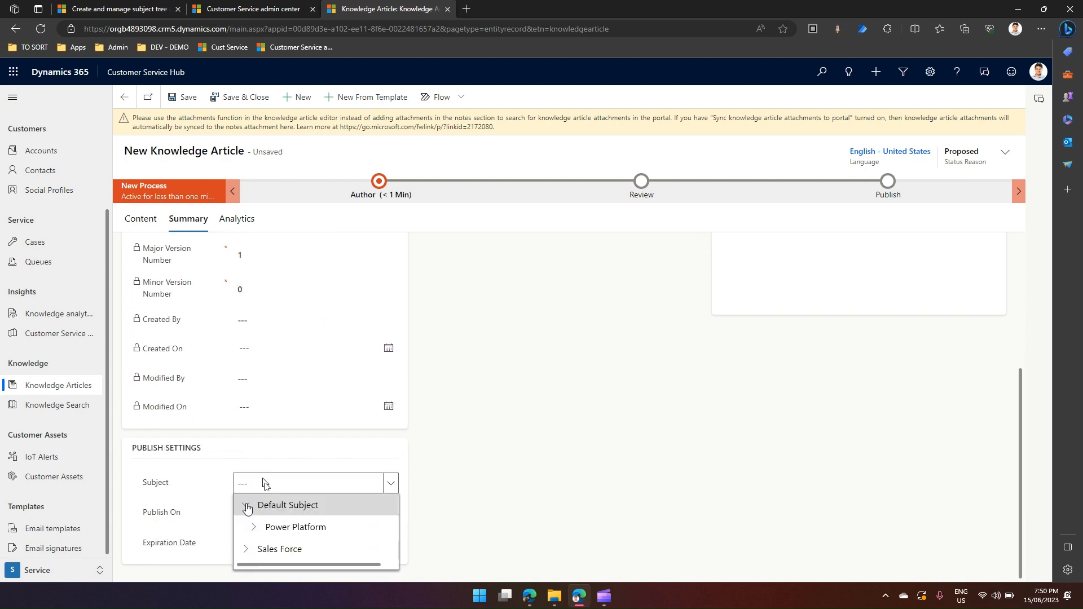
pyautogui.click(245, 527)
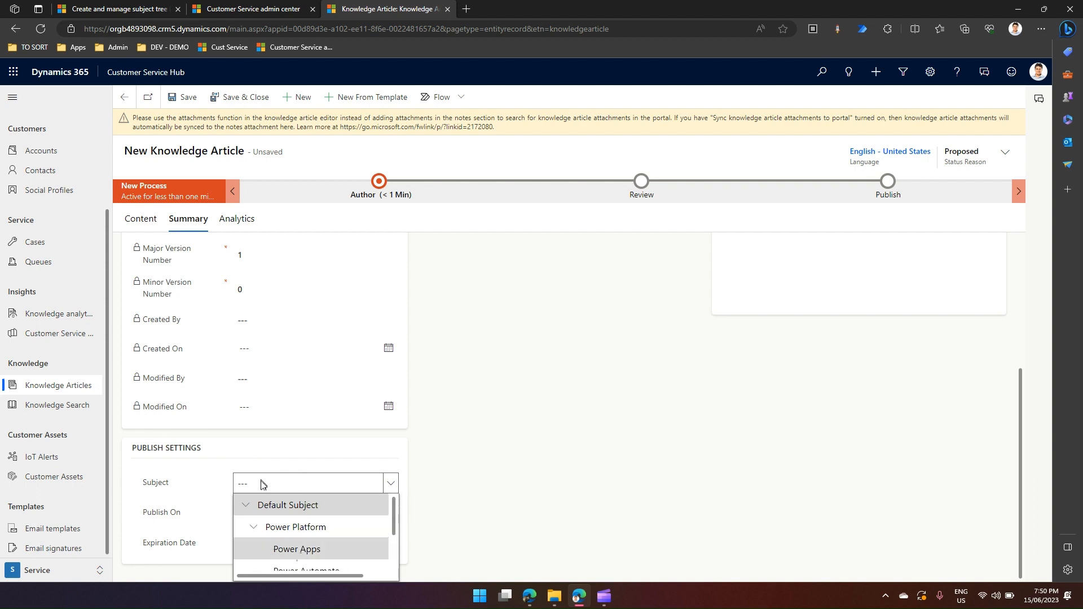
# Save 'Test KB' with subject Power Apps, then switch to the Customer Service admin center
pyautogui.click(296, 549)
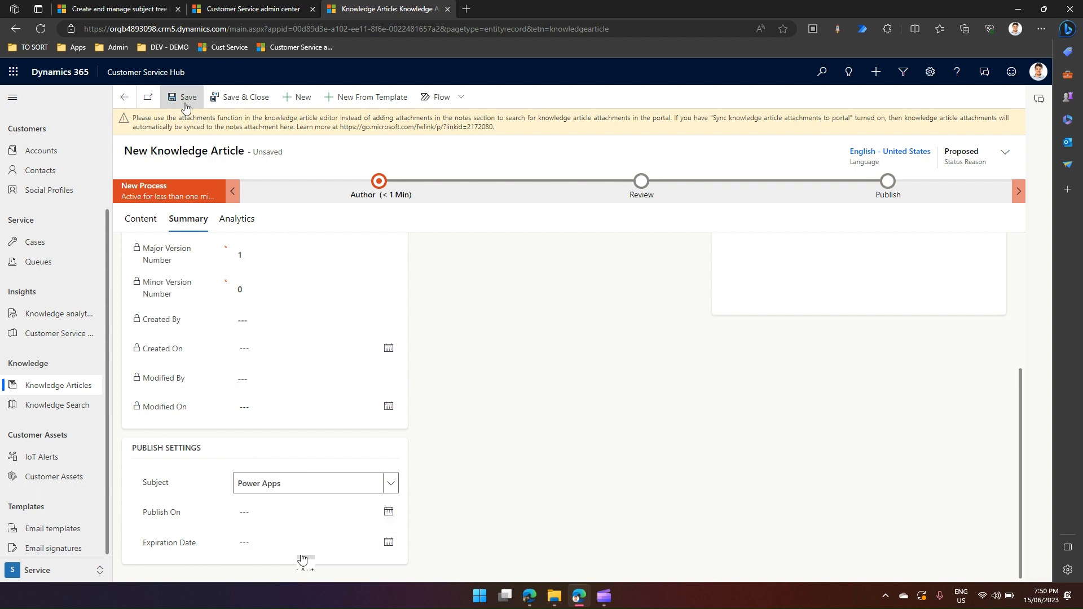
pyautogui.click(188, 97)
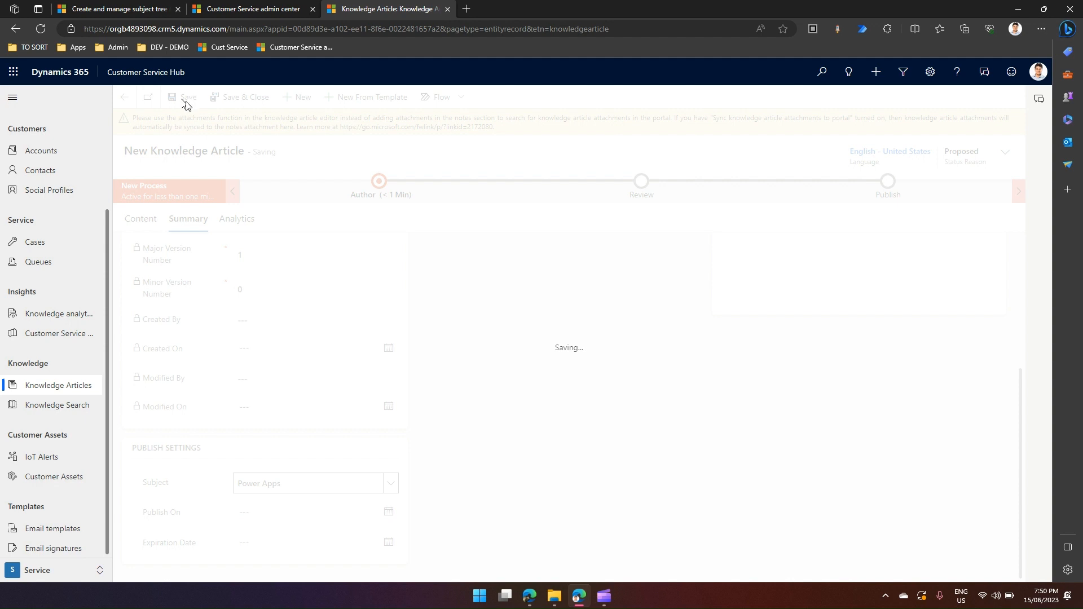
pyautogui.click(186, 97)
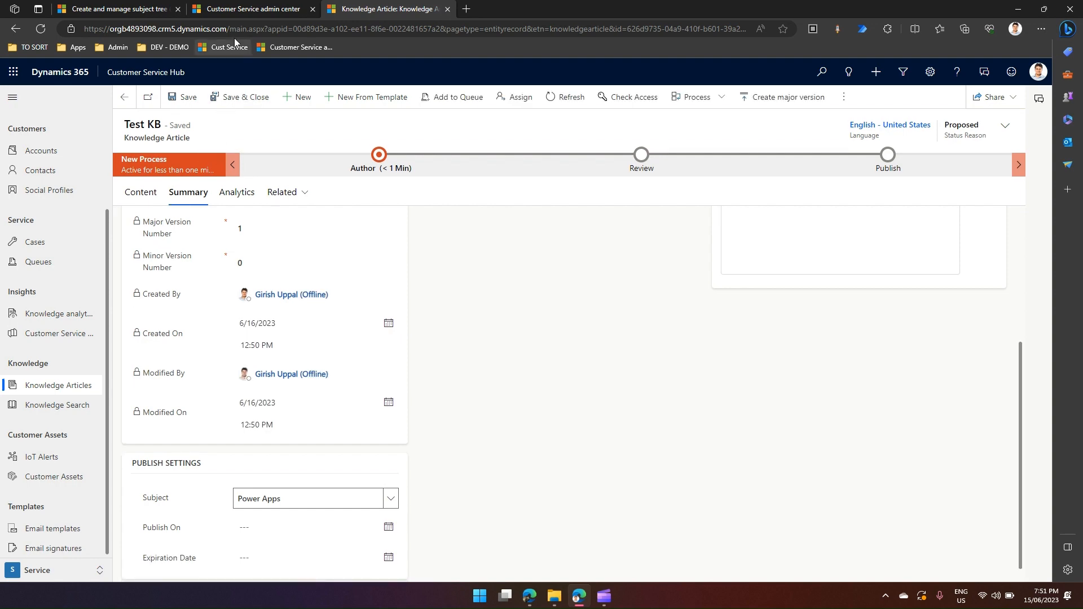
pyautogui.click(250, 9)
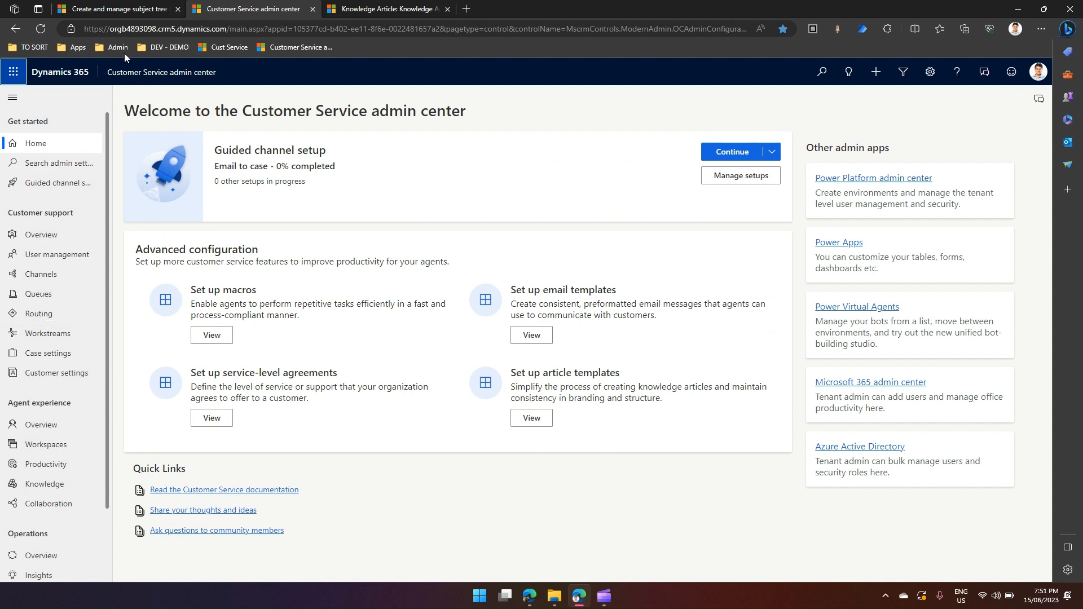
pyautogui.moveTo(179, 73)
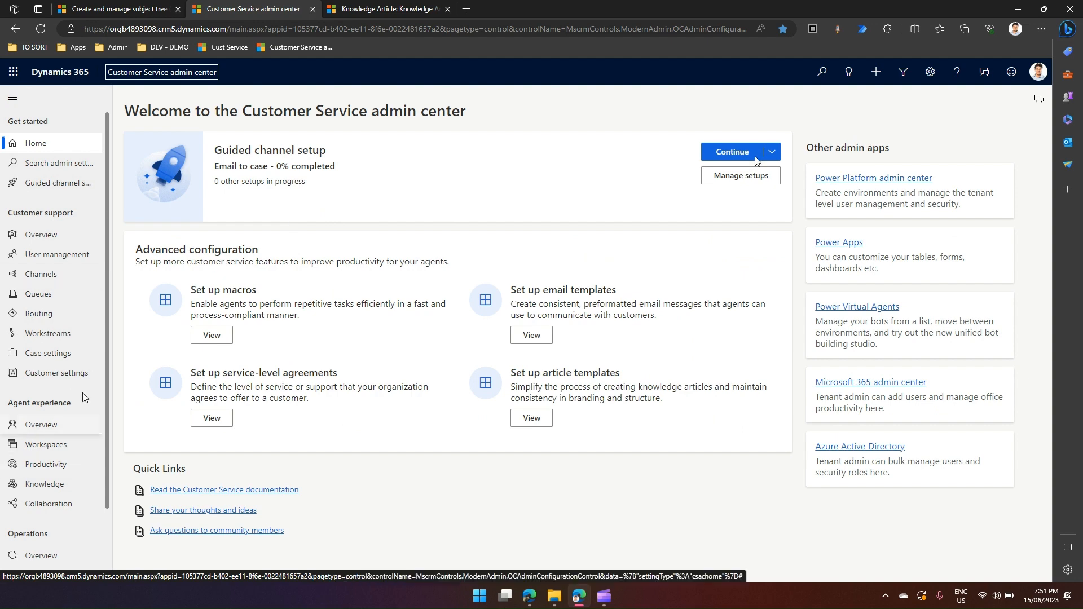
pyautogui.moveTo(50, 212)
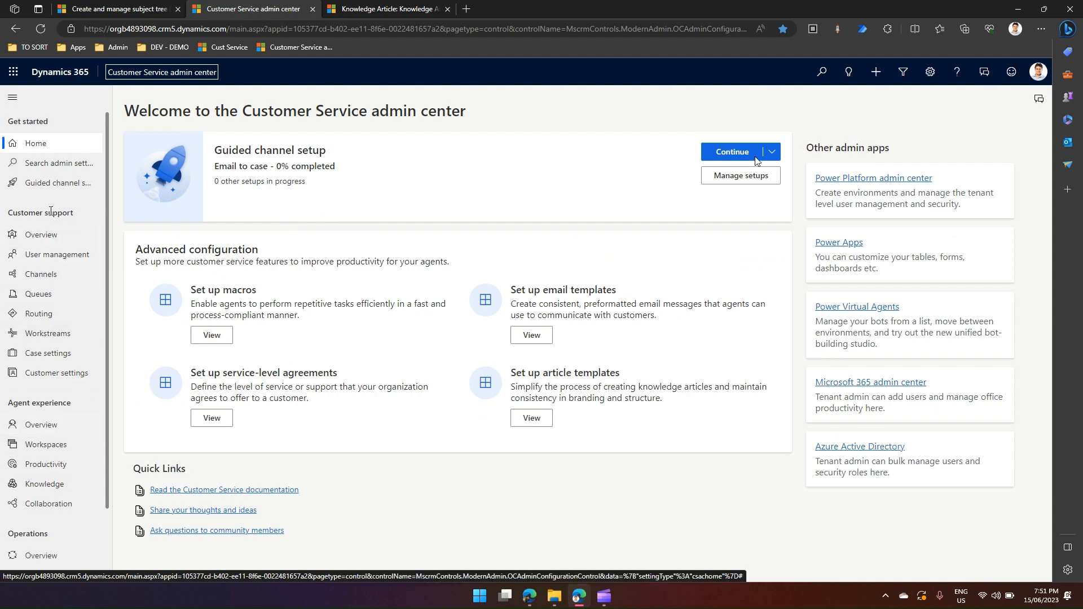
# Open Case settings under Customer support in the admin center
pyautogui.click(48, 353)
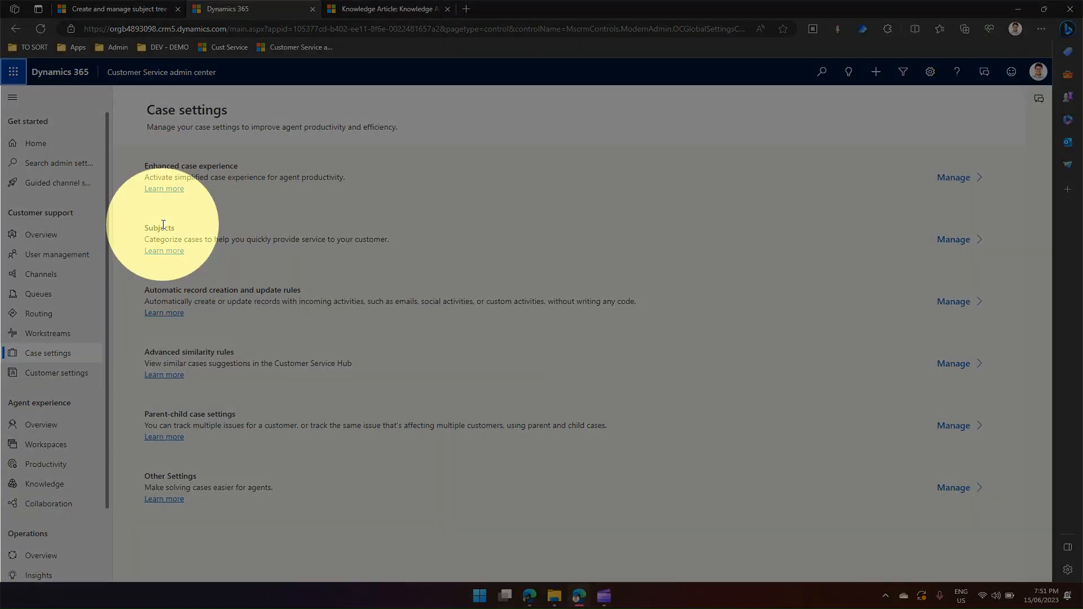
pyautogui.moveTo(953, 243)
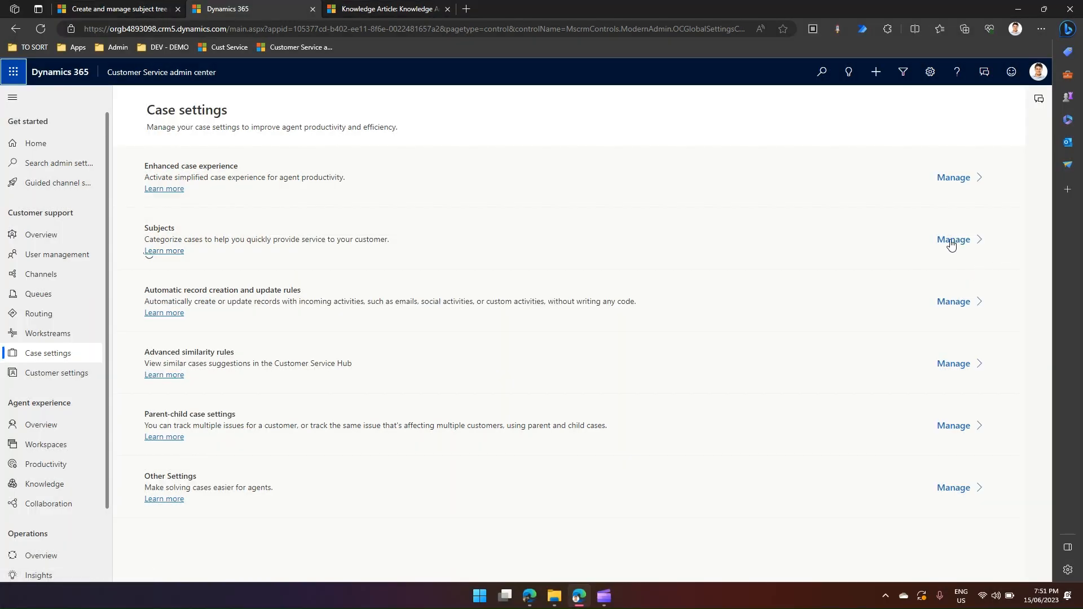
# Open Subjects management and activate the subject tree search
pyautogui.click(953, 239)
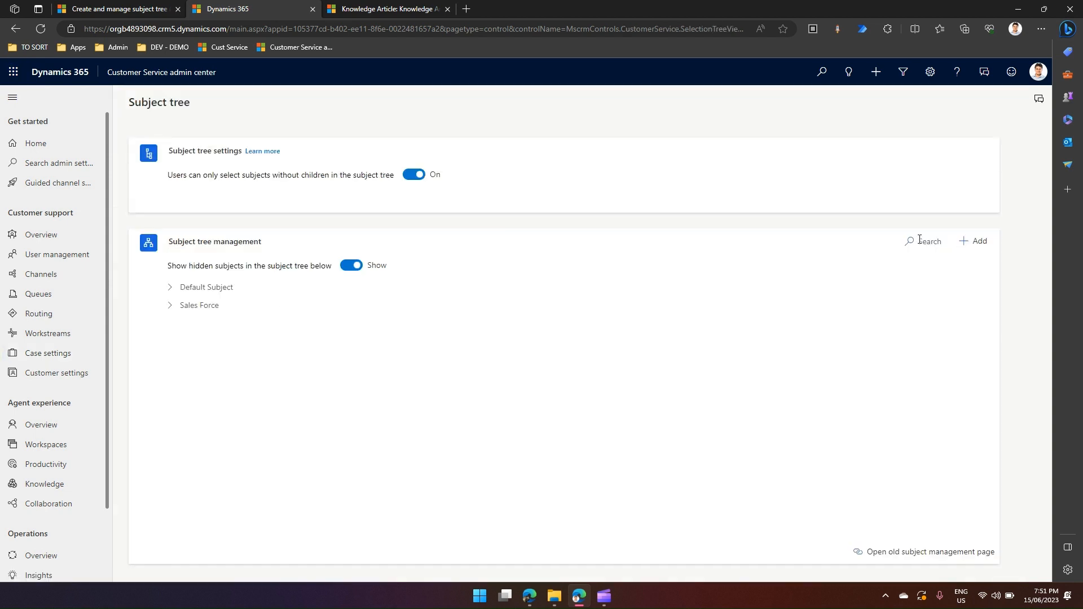
pyautogui.click(909, 241)
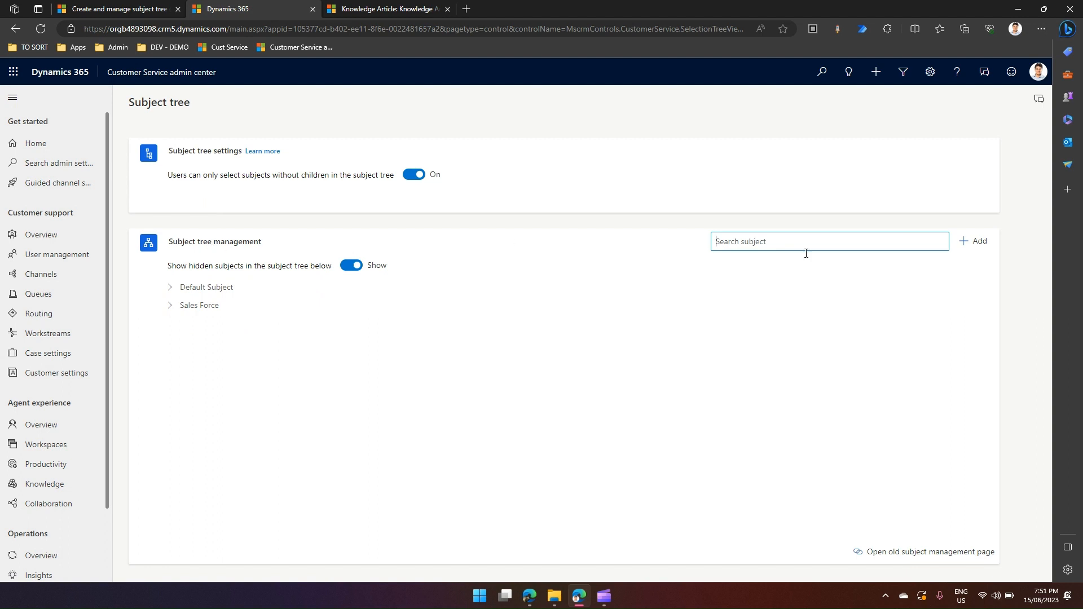
pyautogui.moveTo(974, 245)
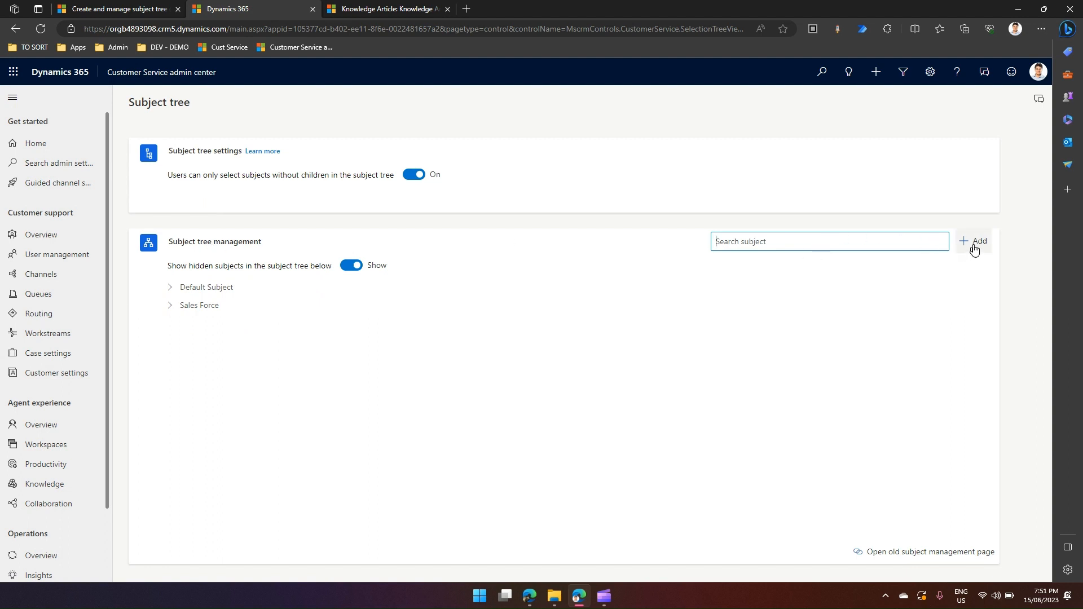
# Add and save a top-level subject titled 'Microsoft' with no parent
pyautogui.click(976, 241)
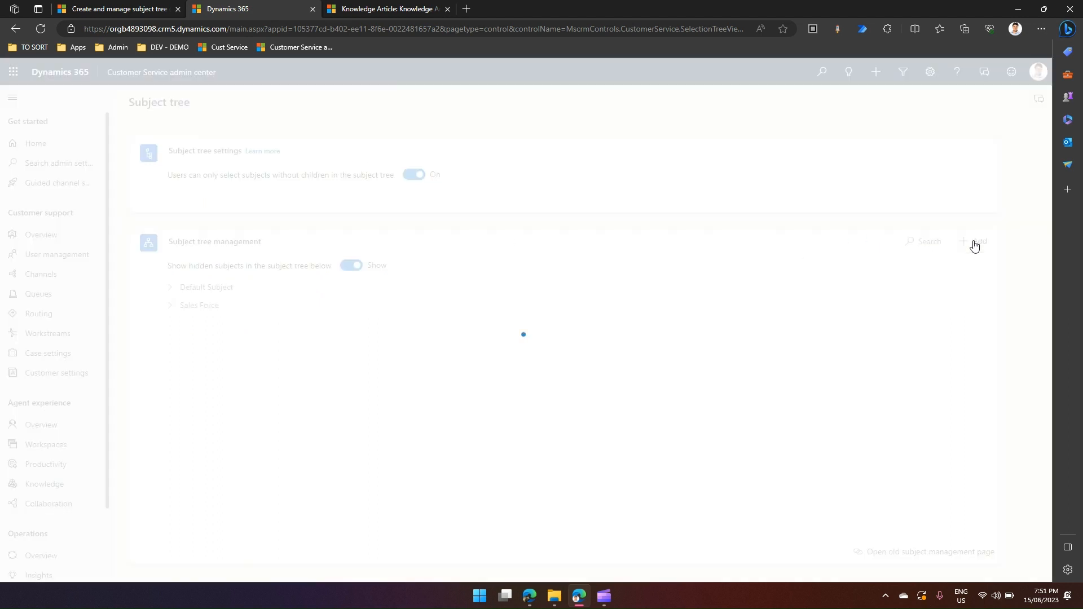
pyautogui.click(964, 242)
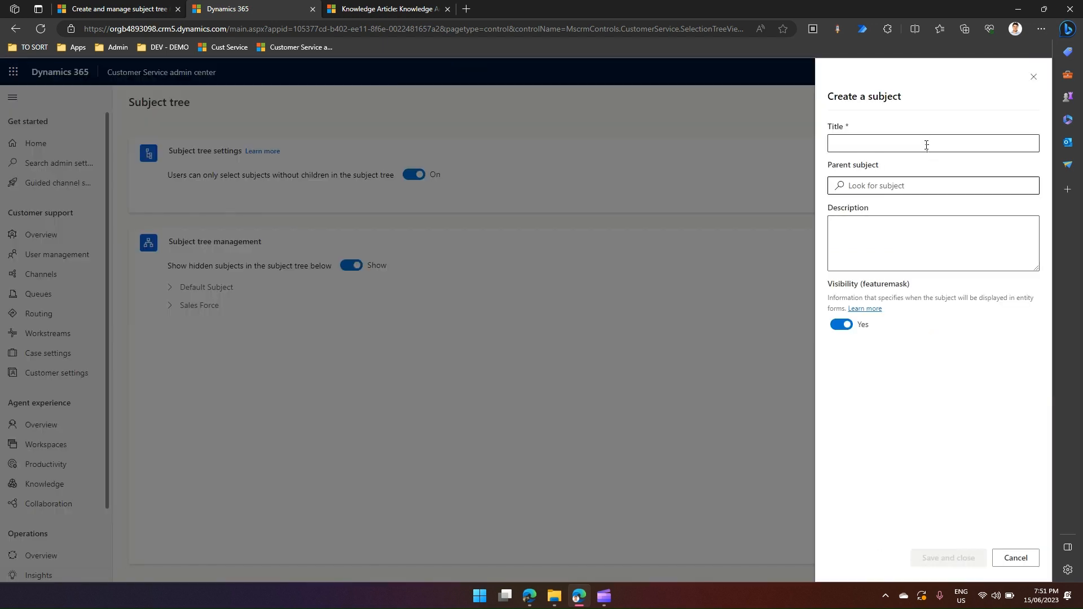
pyautogui.write('Microsoft')
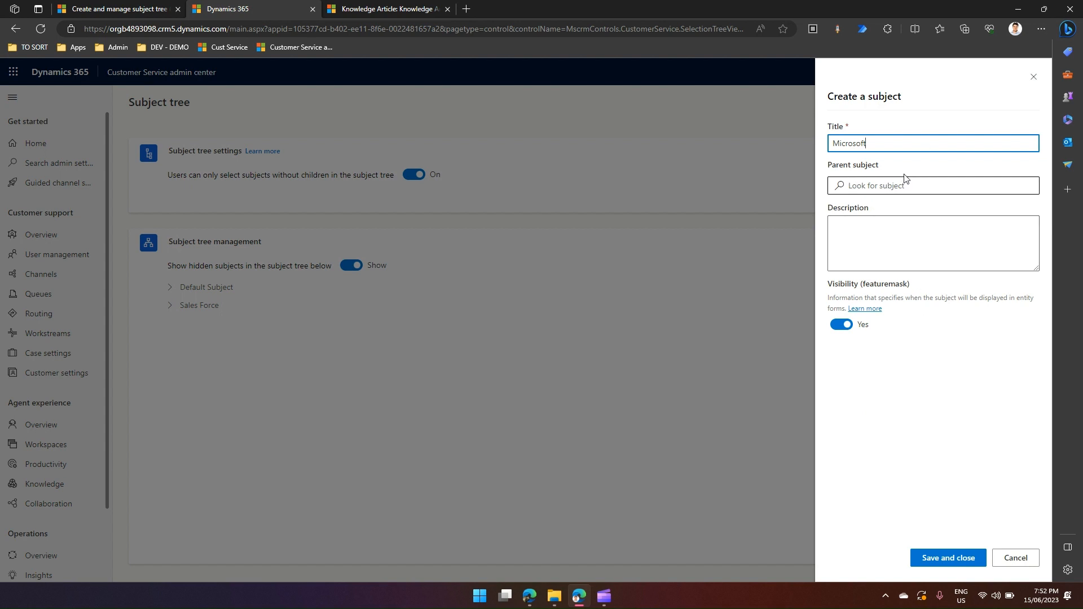
pyautogui.click(948, 558)
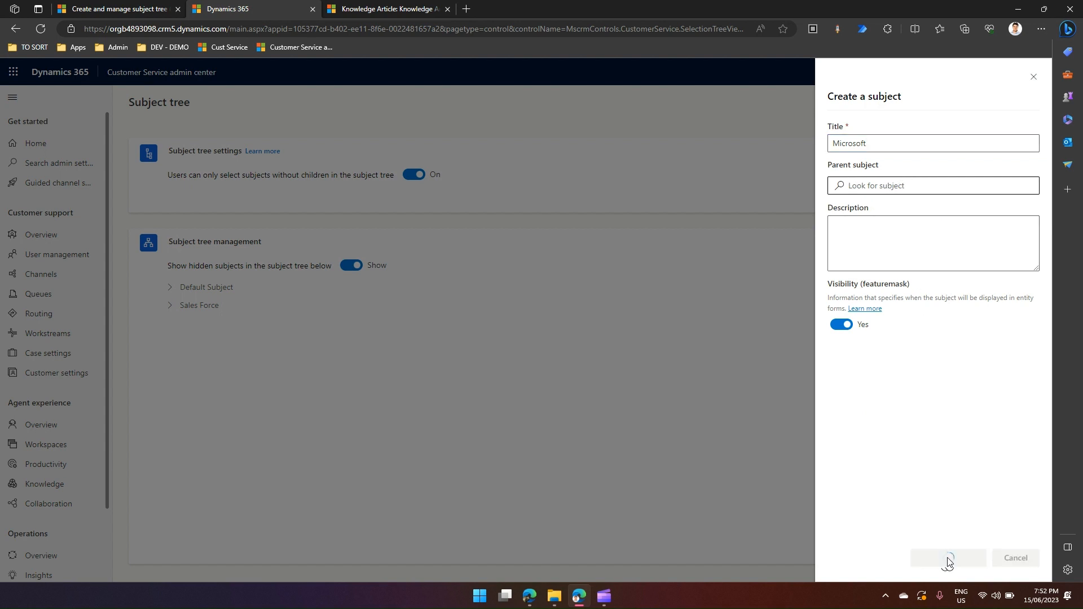
pyautogui.click(948, 558)
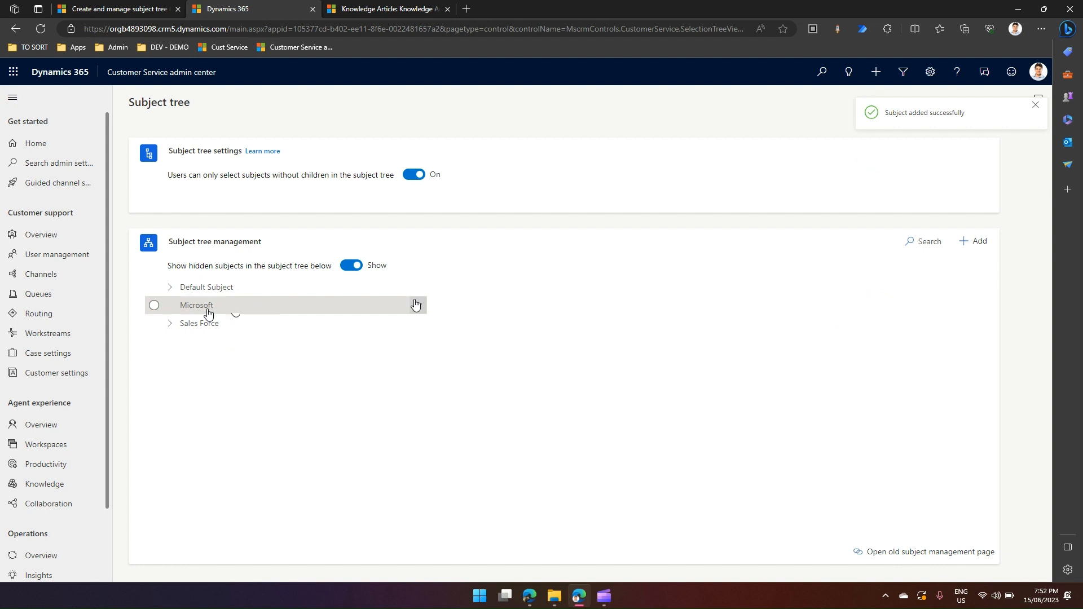
# Add and save subject 'MS Office' as a child of Microsoft
pyautogui.click(417, 304)
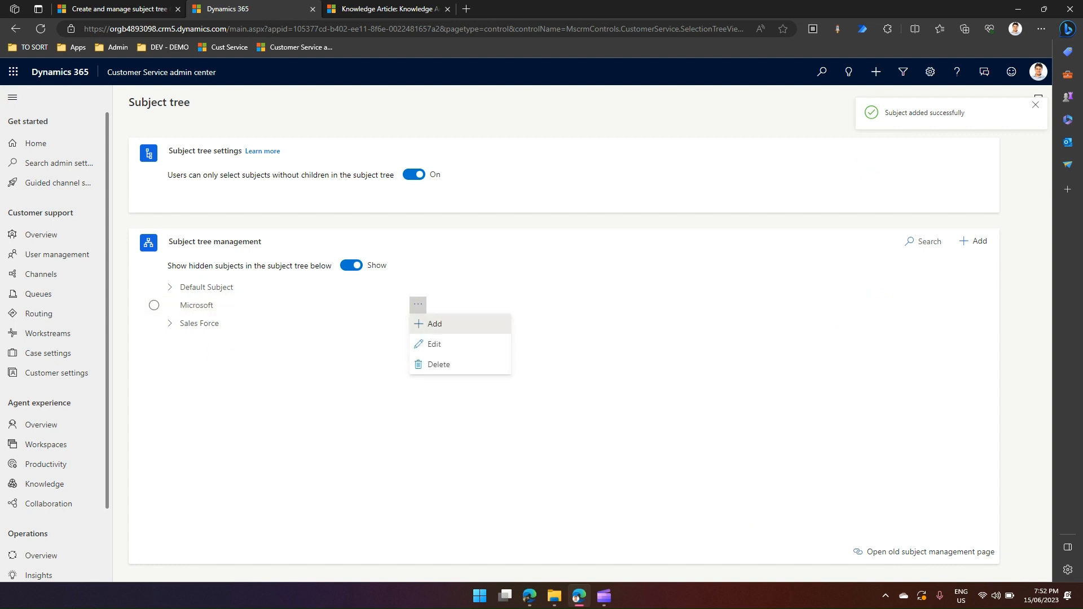
pyautogui.click(435, 324)
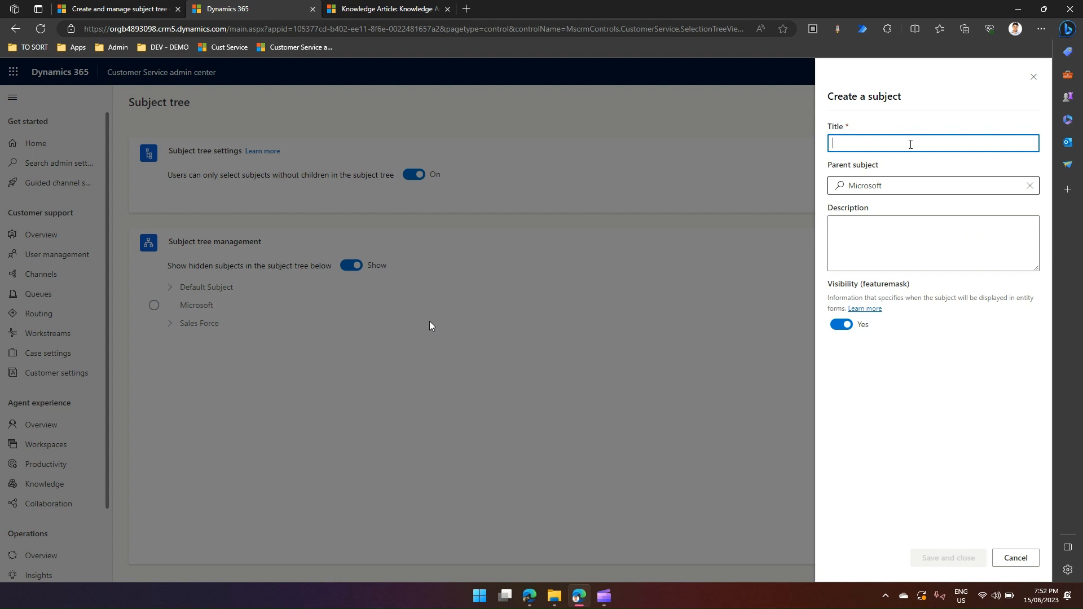
pyautogui.write('MS Office')
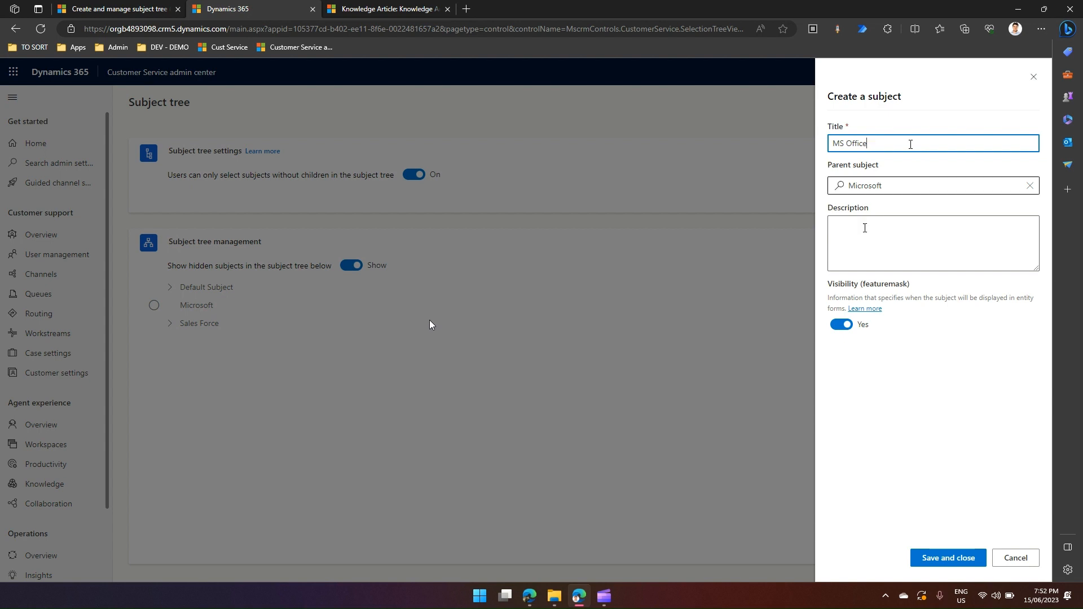
pyautogui.click(948, 557)
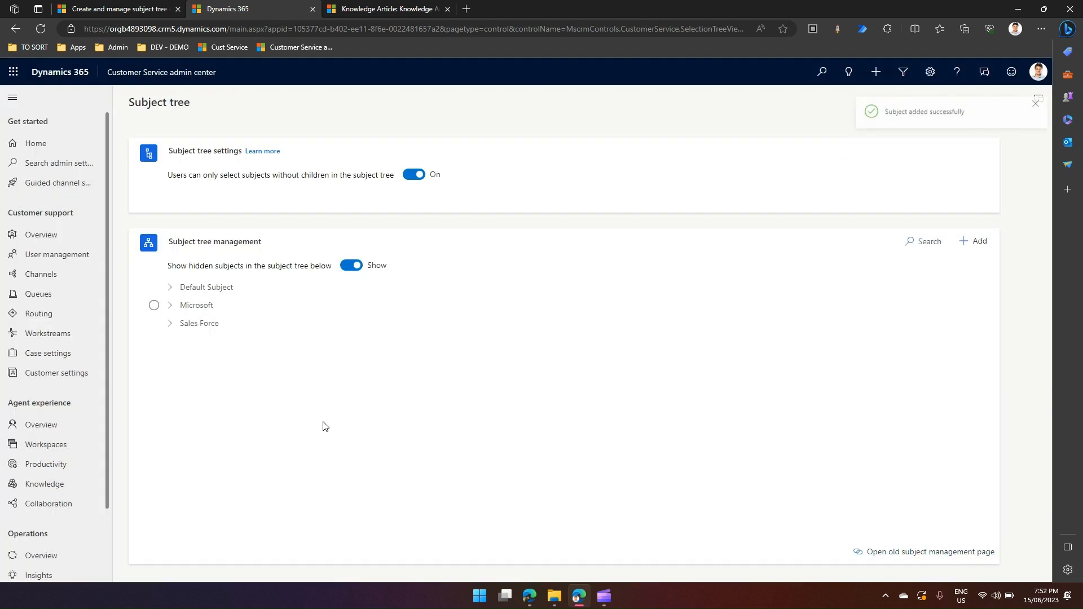
# Add and save subject 'MS Excel' under MS Office
pyautogui.click(170, 305)
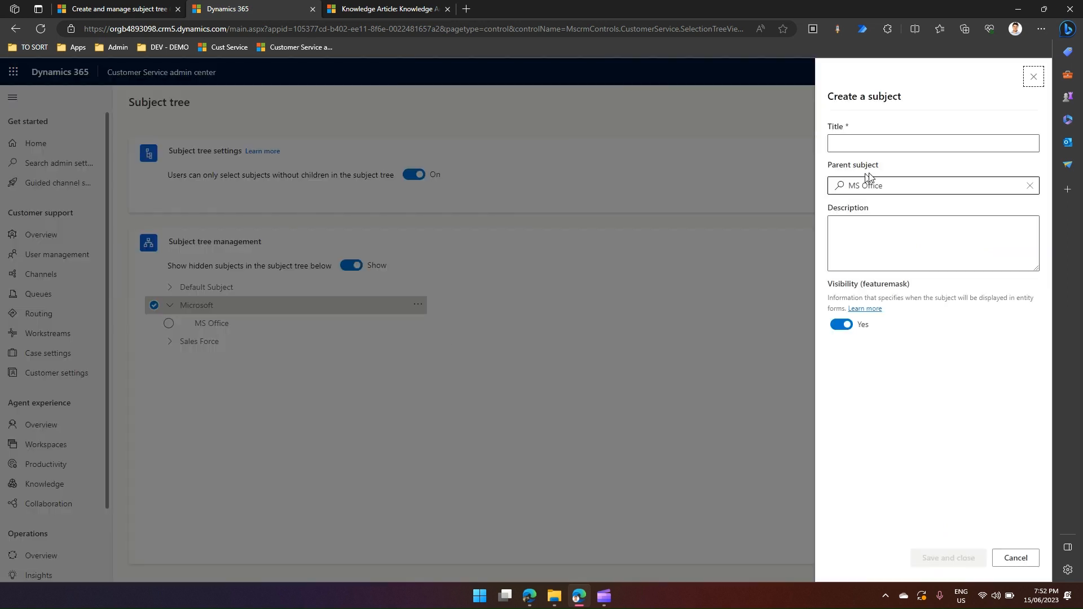
pyautogui.write('MS Excel')
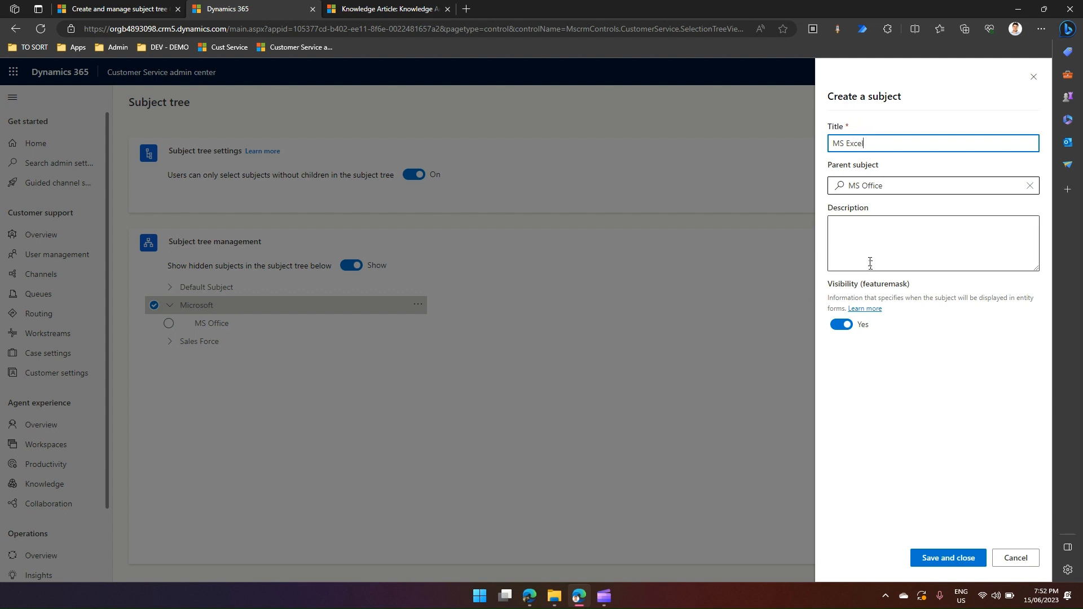
pyautogui.click(948, 558)
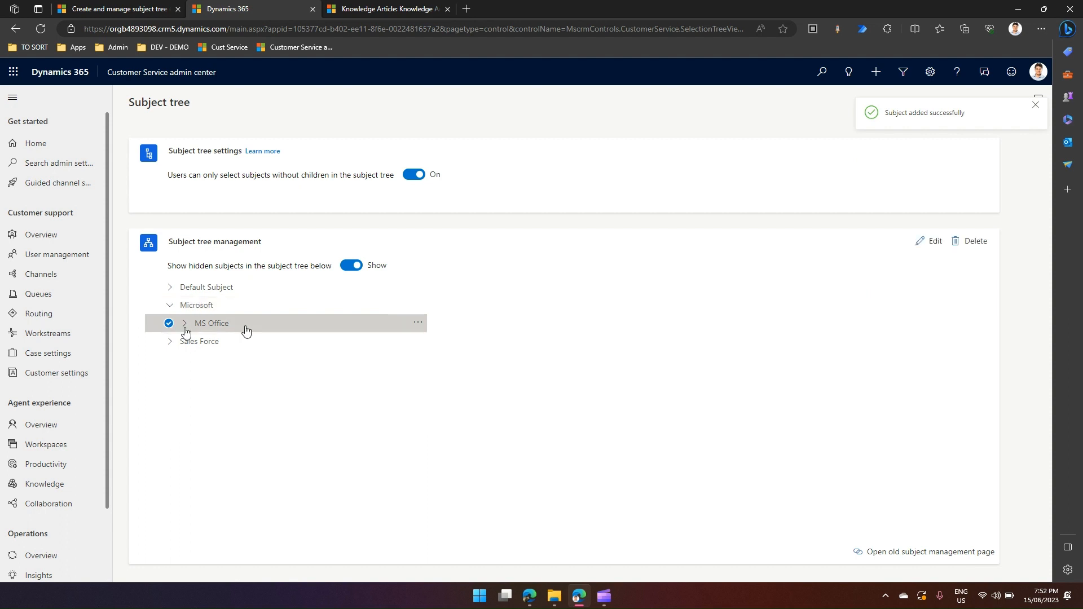
# Add a hidden 'MS Word' subject under MS Office, then return to Customer Service Hub
pyautogui.click(184, 323)
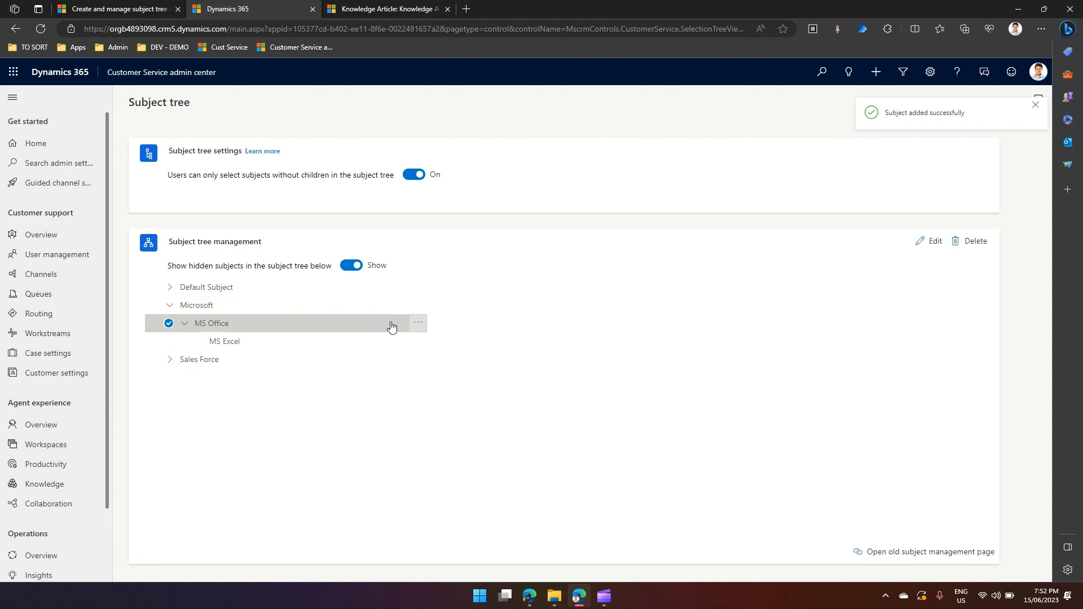
pyautogui.click(418, 323)
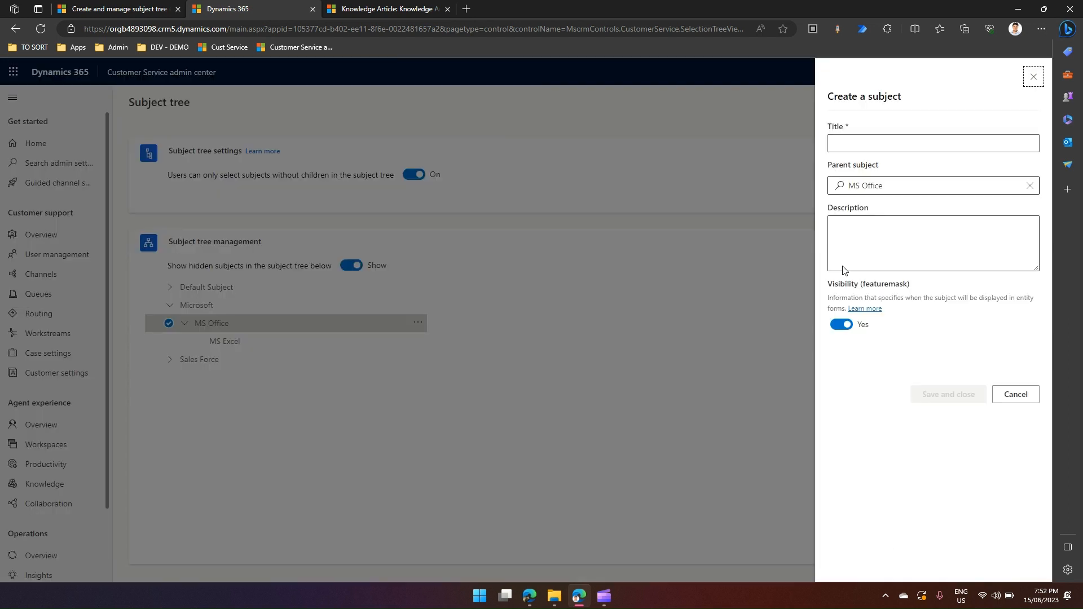
pyautogui.write('MS Word')
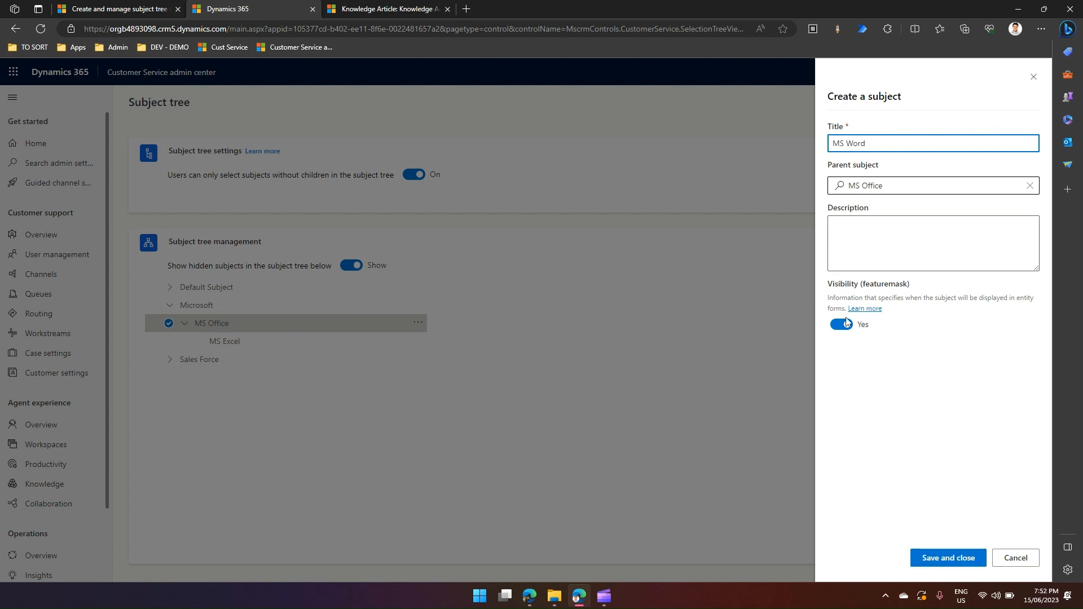
pyautogui.click(841, 325)
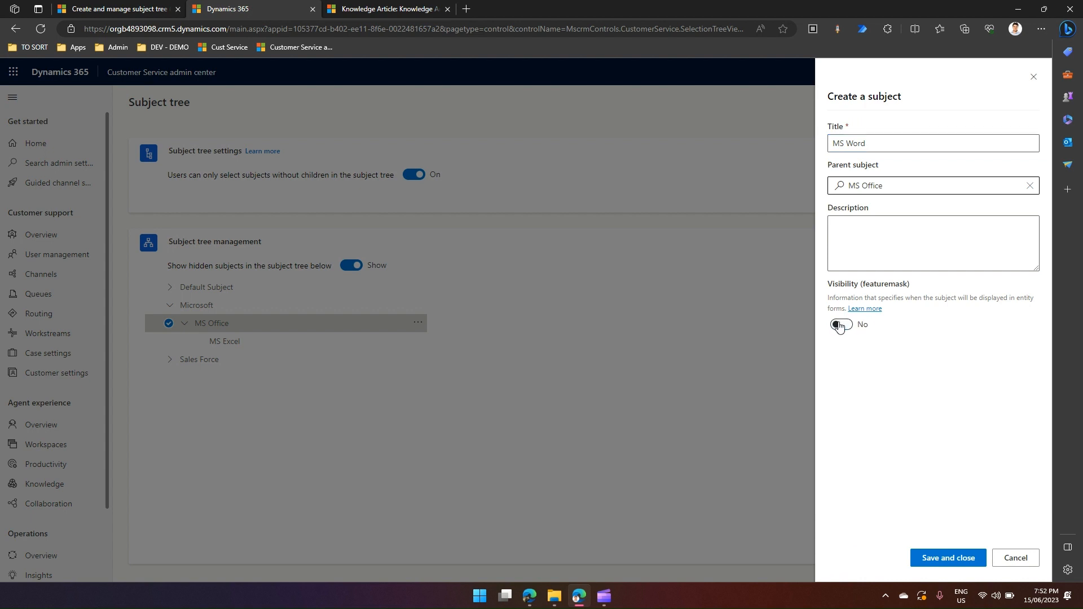
pyautogui.click(948, 558)
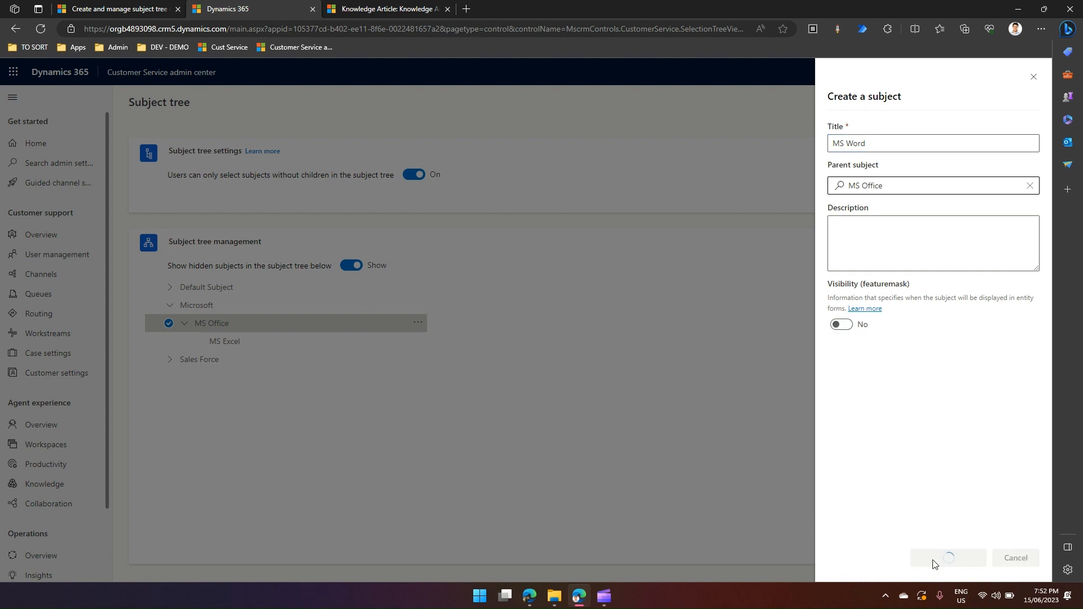
pyautogui.click(948, 558)
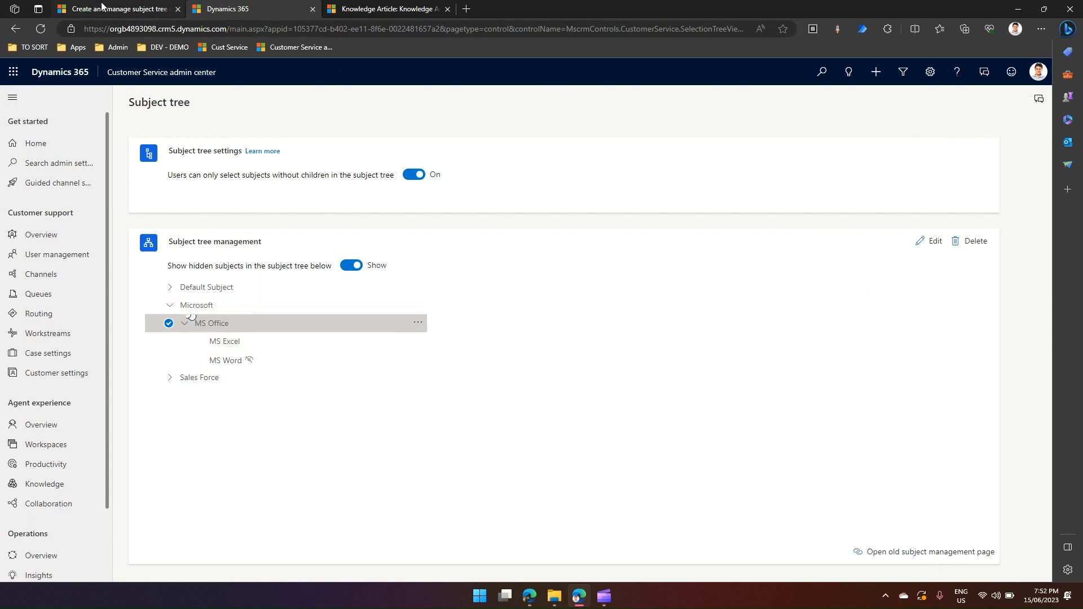
pyautogui.click(392, 9)
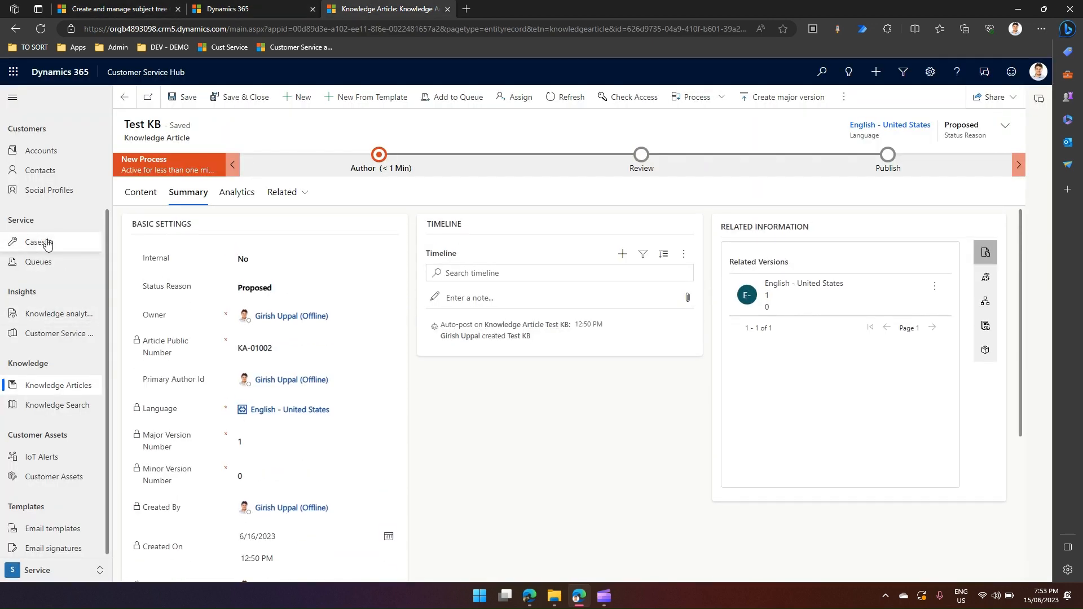
# From Cases, start a new case titled 'Test case 2' and show its subject choices
pyautogui.click(34, 243)
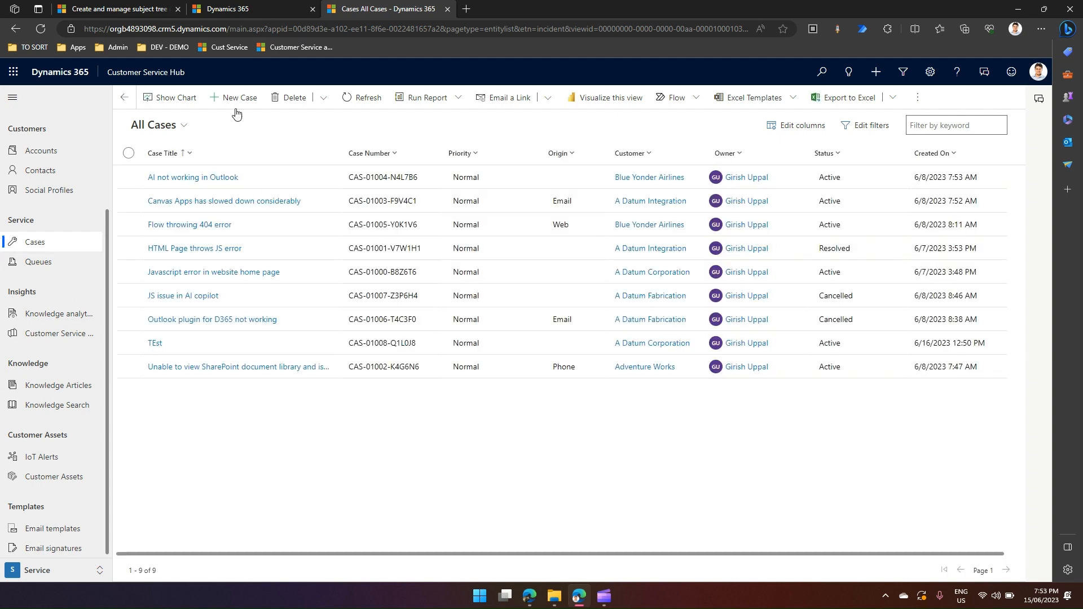
pyautogui.click(233, 98)
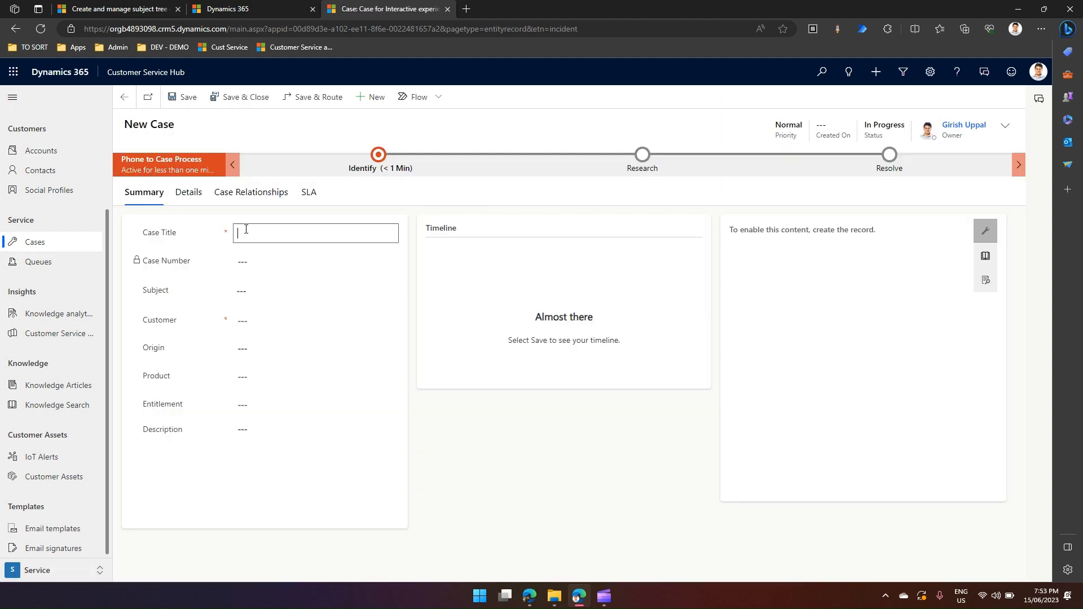
pyautogui.write('Test case 2')
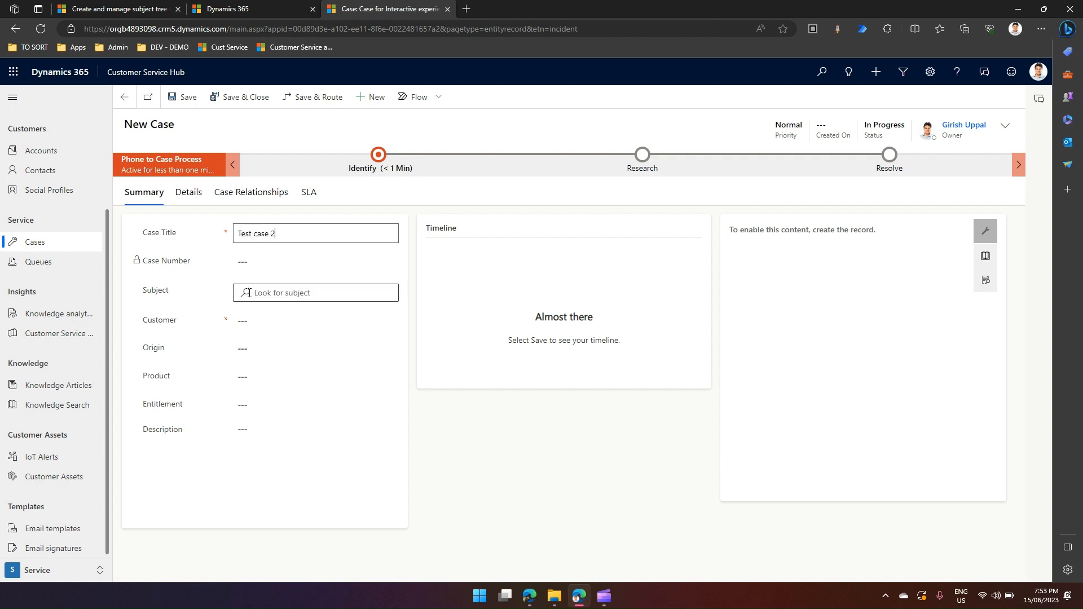
pyautogui.click(315, 293)
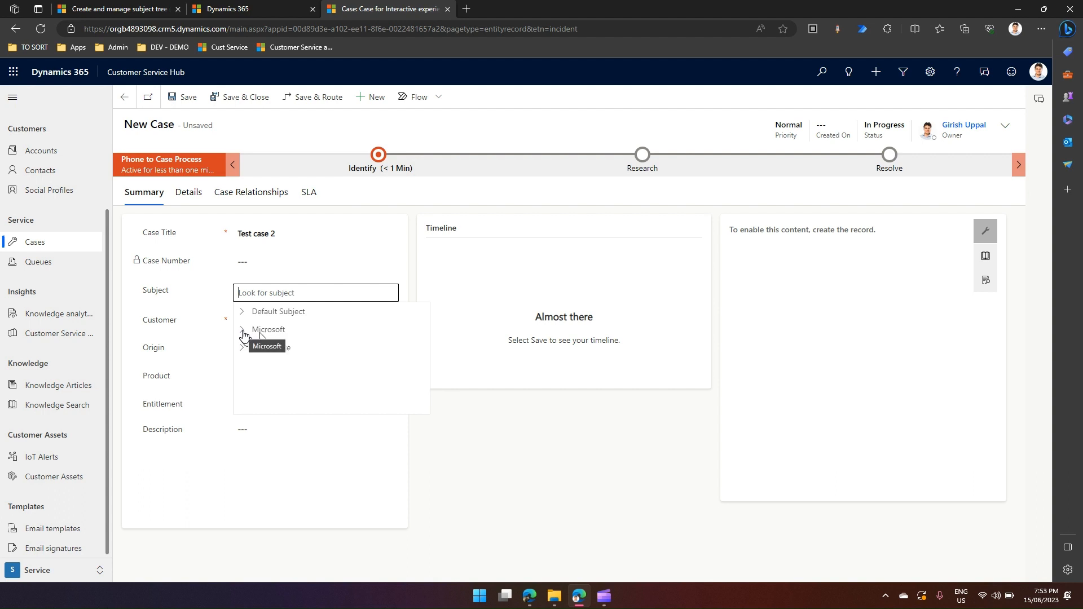
# Choose MS Excel under Microsoft > MS Office as the subject of Test case 2
pyautogui.click(242, 334)
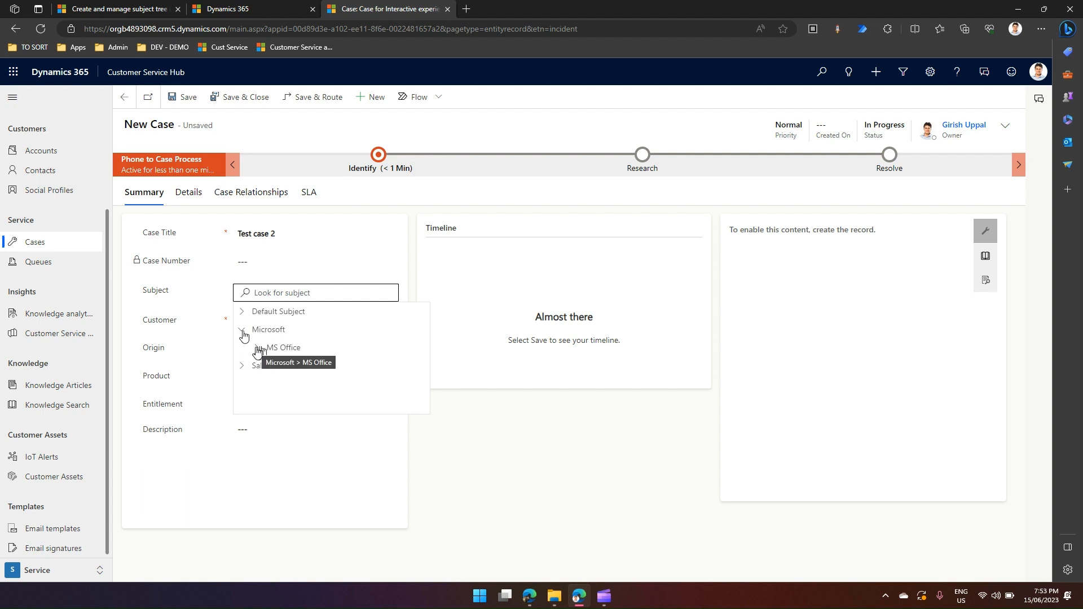
pyautogui.click(256, 348)
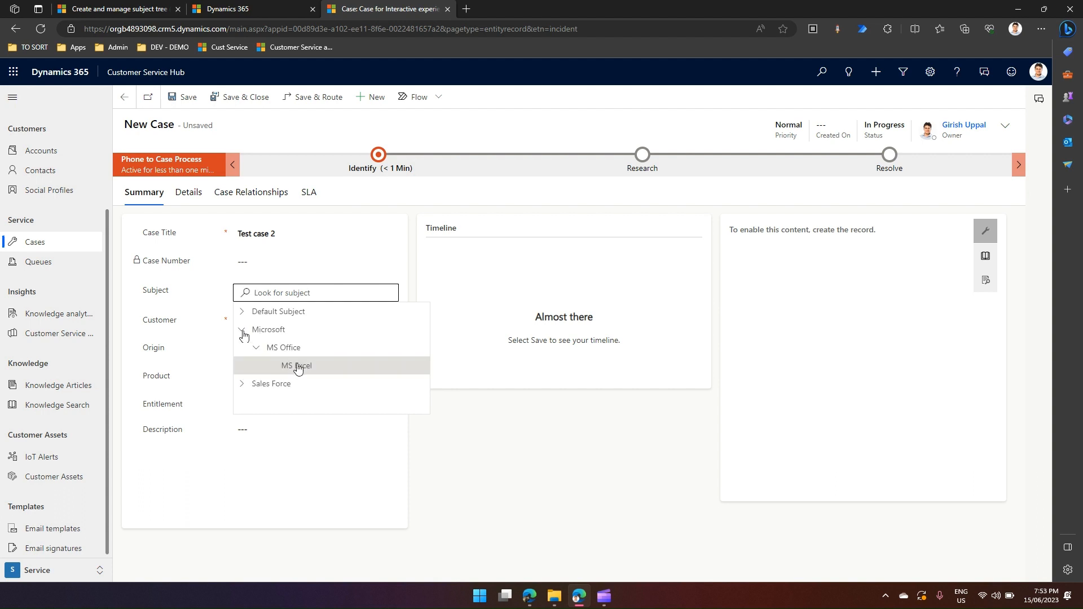
pyautogui.moveTo(308, 367)
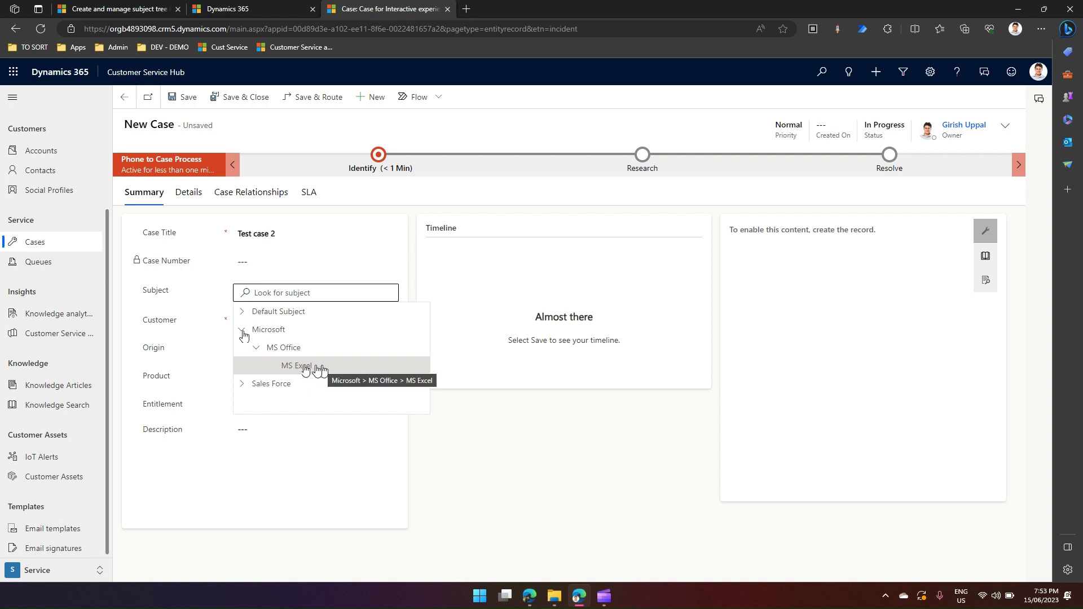
pyautogui.click(295, 366)
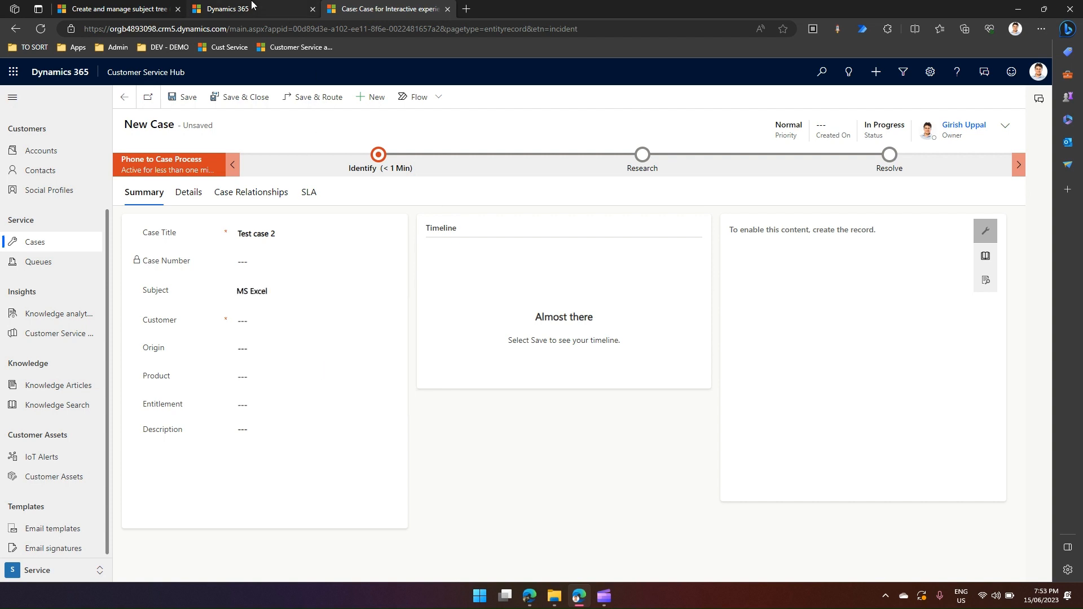
pyautogui.moveTo(250, 8)
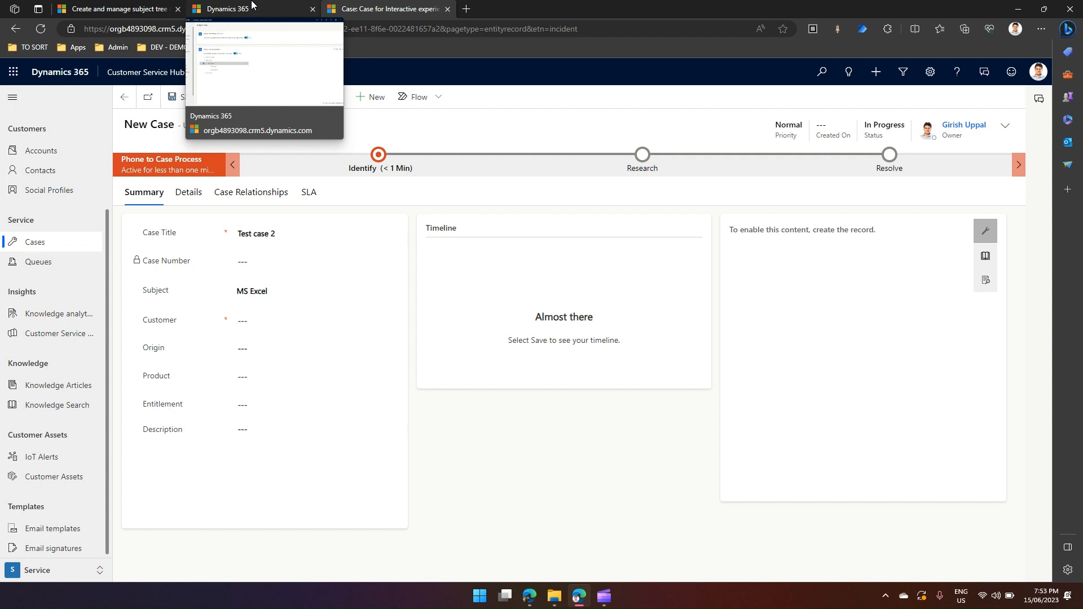
pyautogui.moveTo(252, 7)
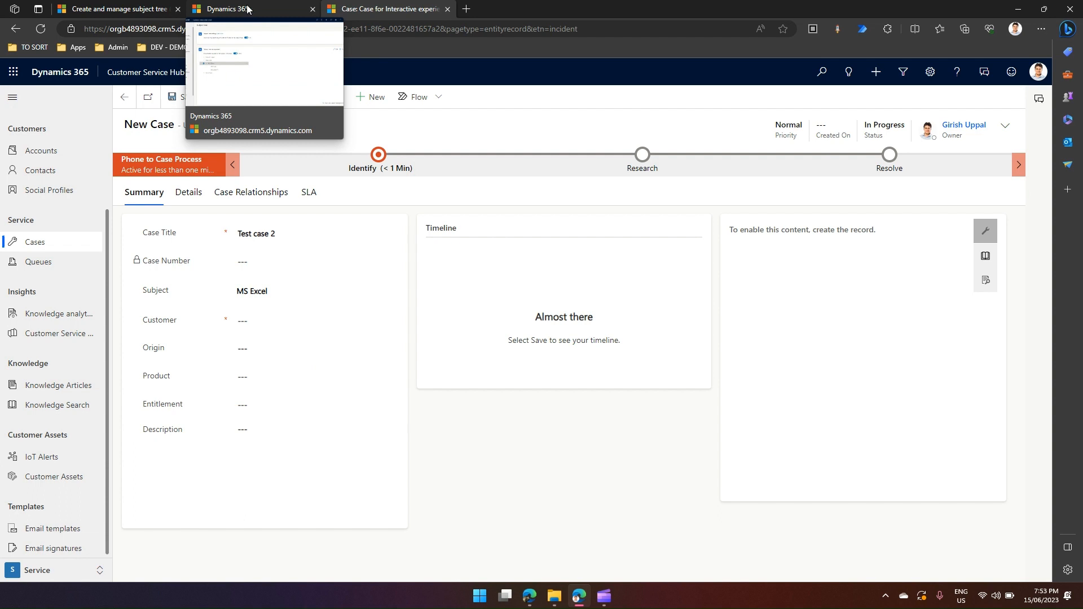